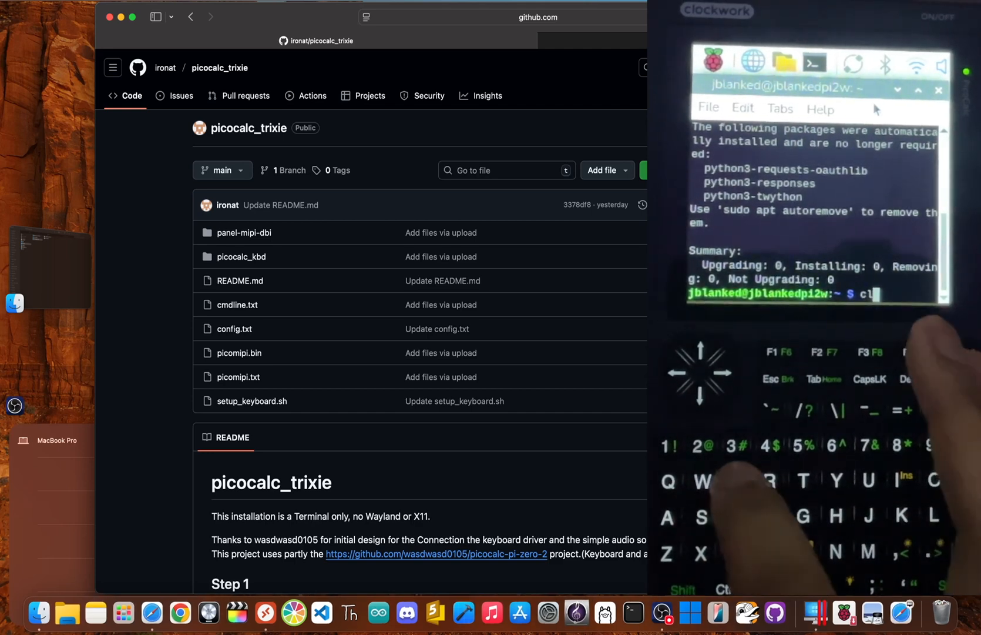
Clear the upgrade output, then run pip bare to list its help options.
type("ea")
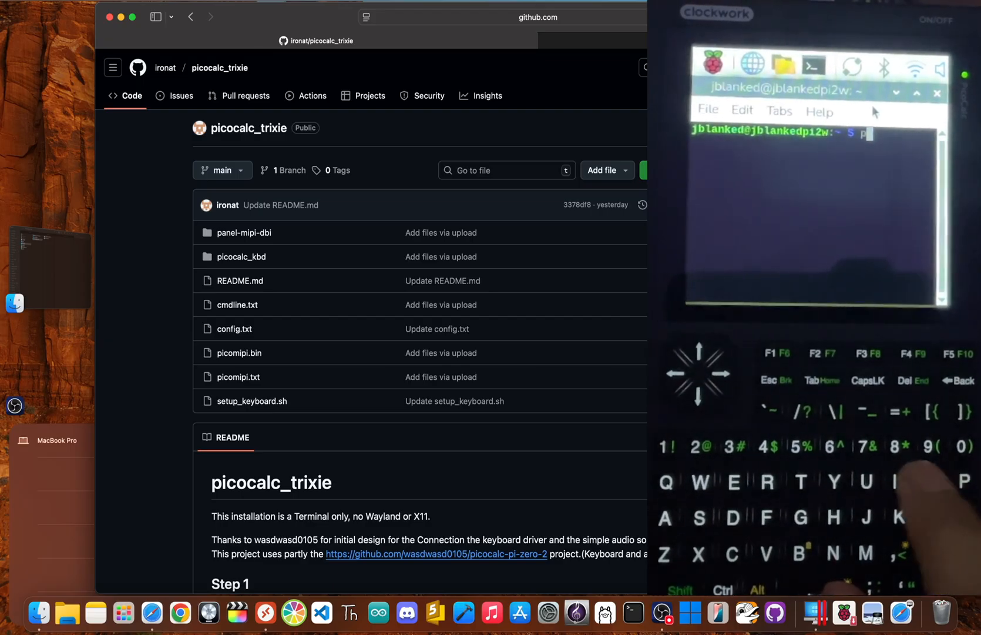
type("i")
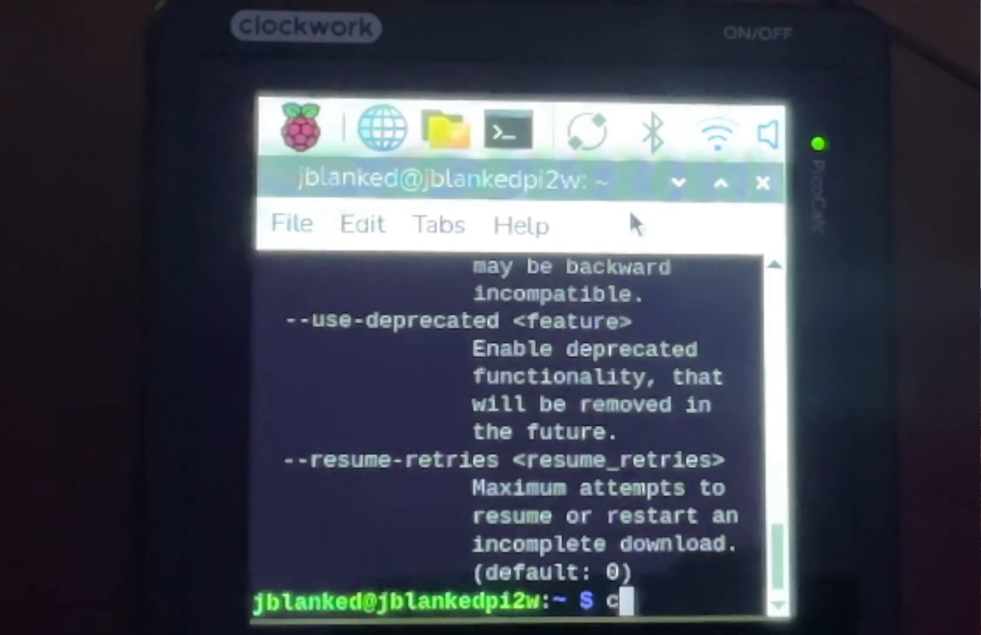
Run clear to wipe the pip help output, leaving an empty prompt.
type("l")
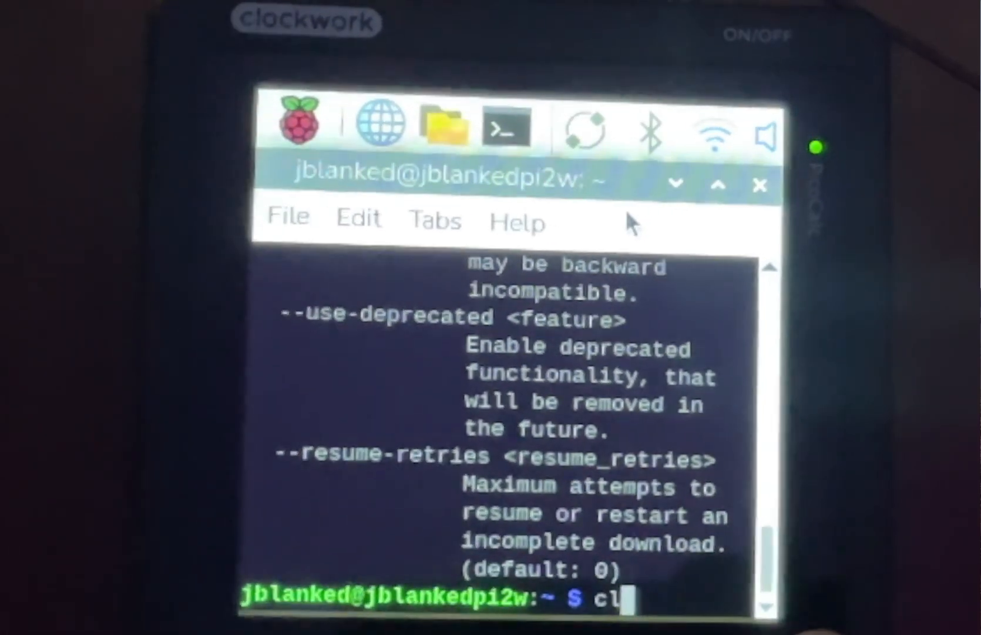
type("ear")
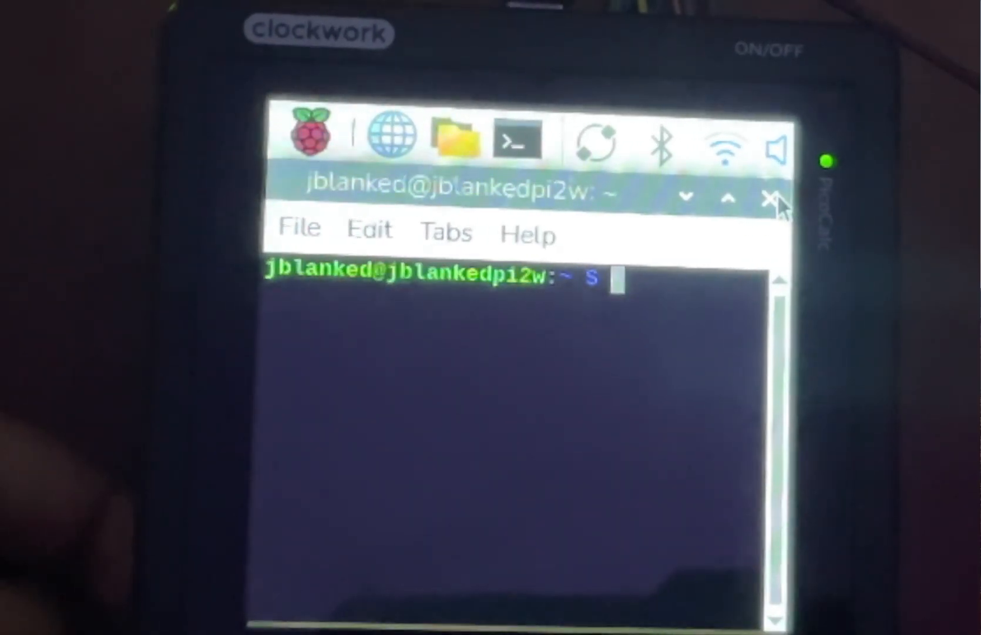
Close the terminal and launch Chromium from the taskbar, triggering the low-RAM warning.
left_click(768, 195)
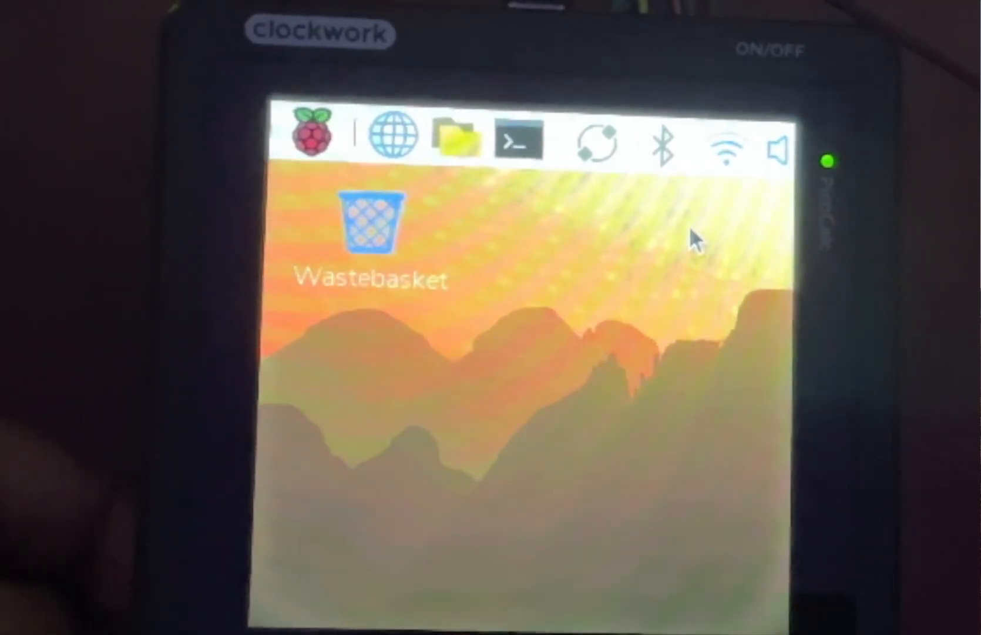
mouse_move(548, 235)
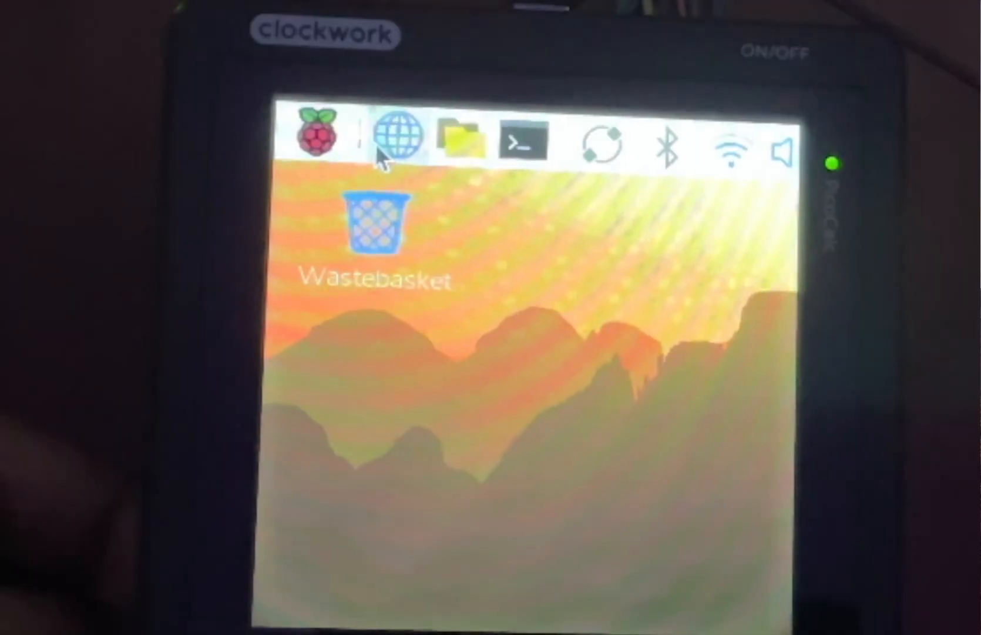
left_click(400, 133)
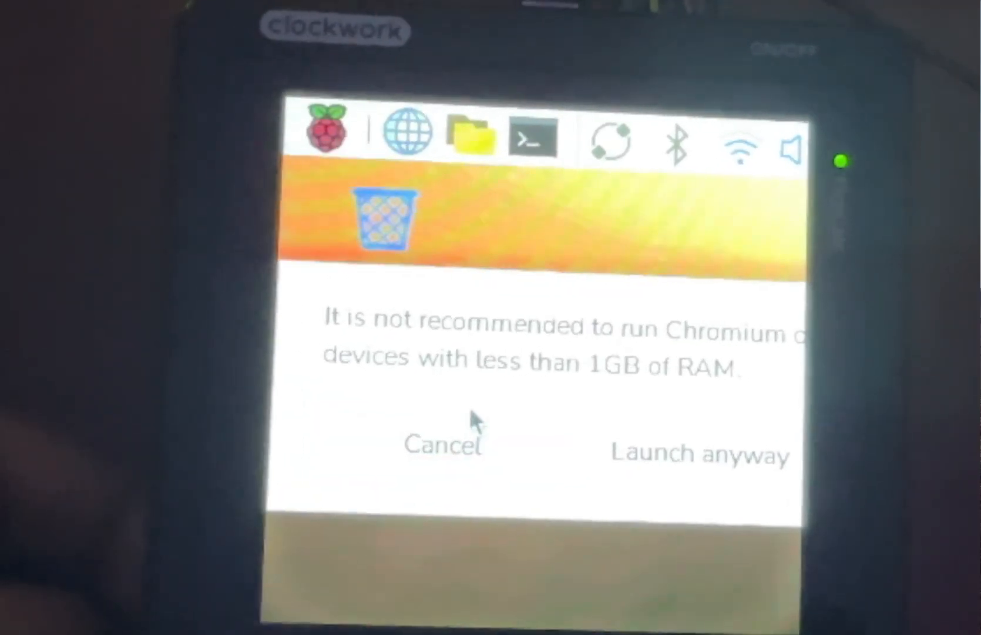
Cancel Chromium's low-memory warning and return to the plain desktop.
left_click(442, 446)
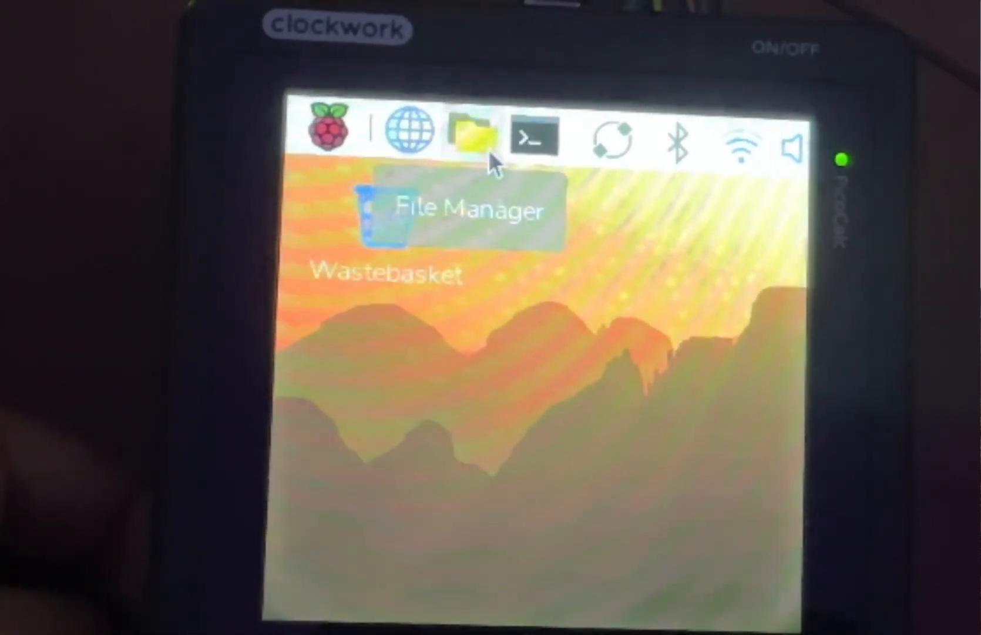
left_click(473, 133)
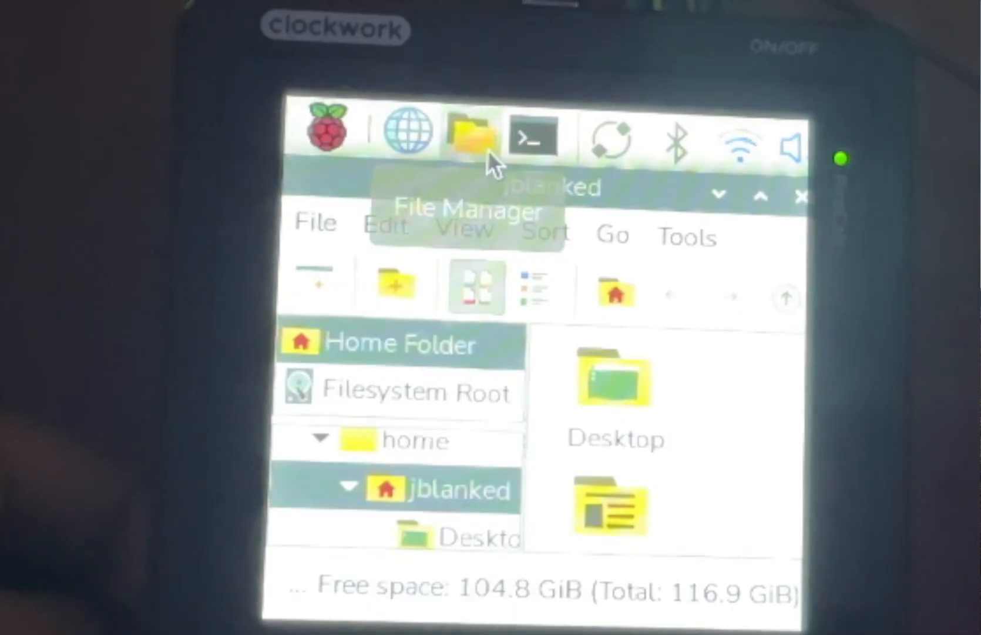
mouse_move(685, 170)
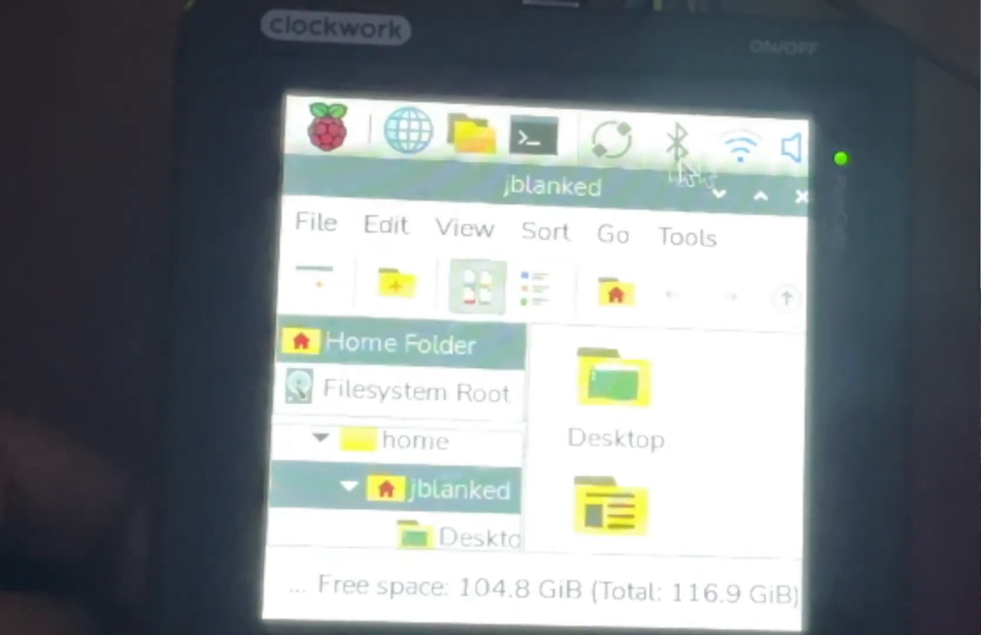
mouse_move(741, 142)
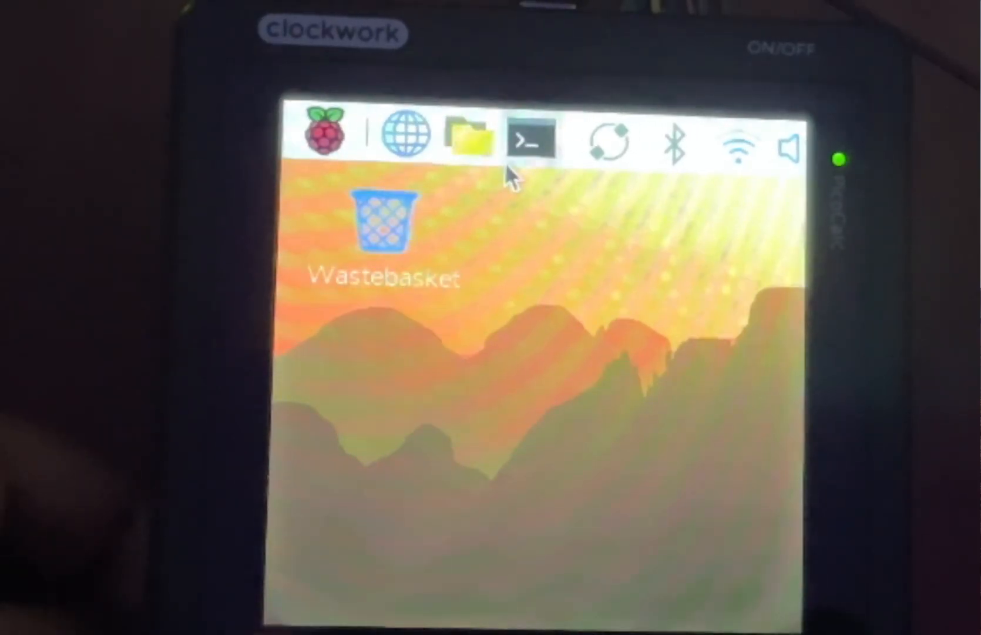
mouse_move(530, 135)
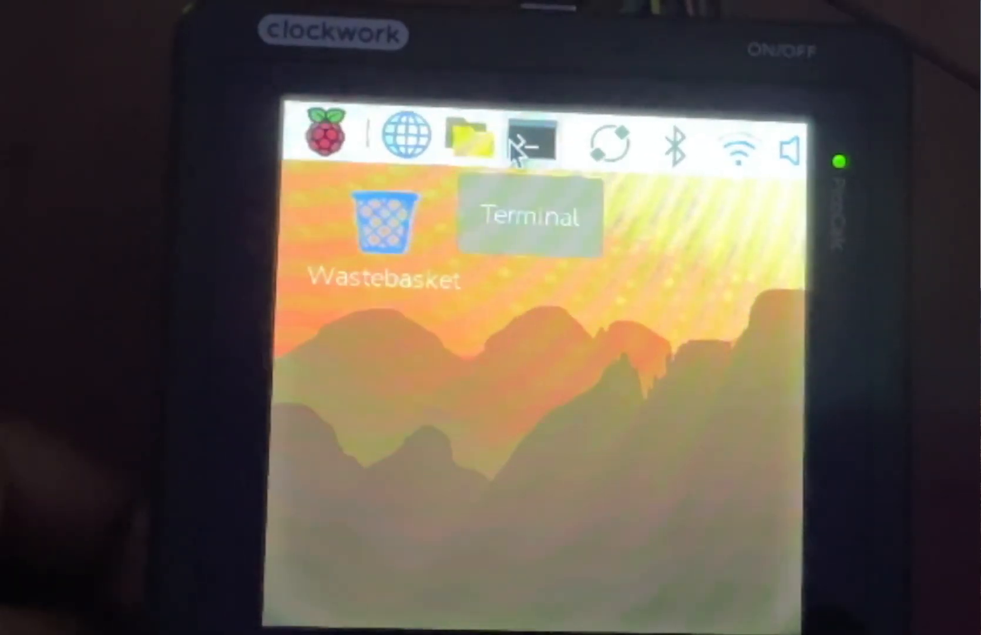
Start a new terminal from the PicoCalc taskbar before moving to the Mac.
left_click(530, 138)
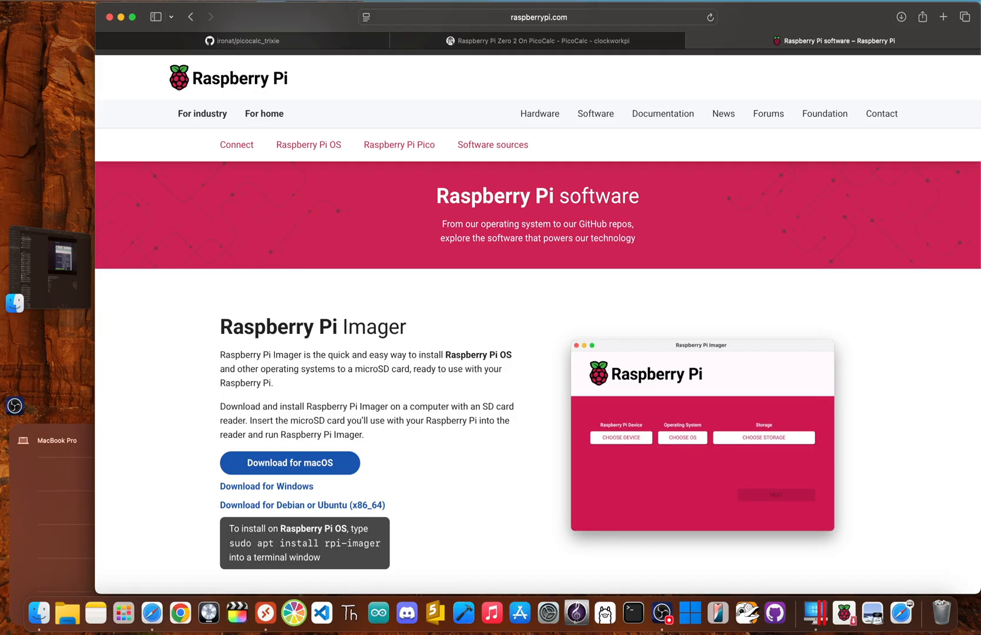
left_click(244, 40)
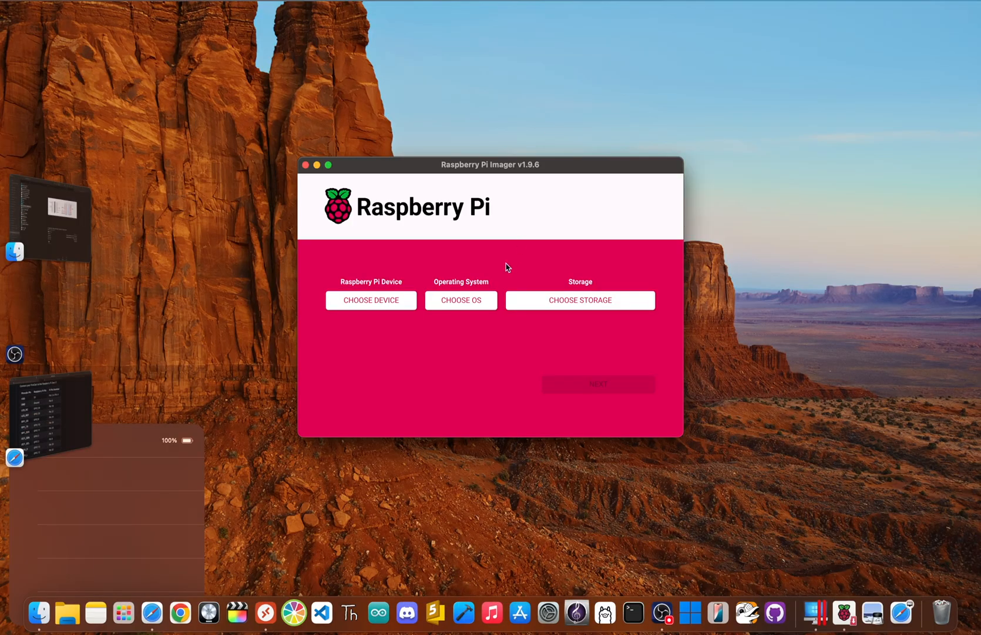
mouse_move(494, 245)
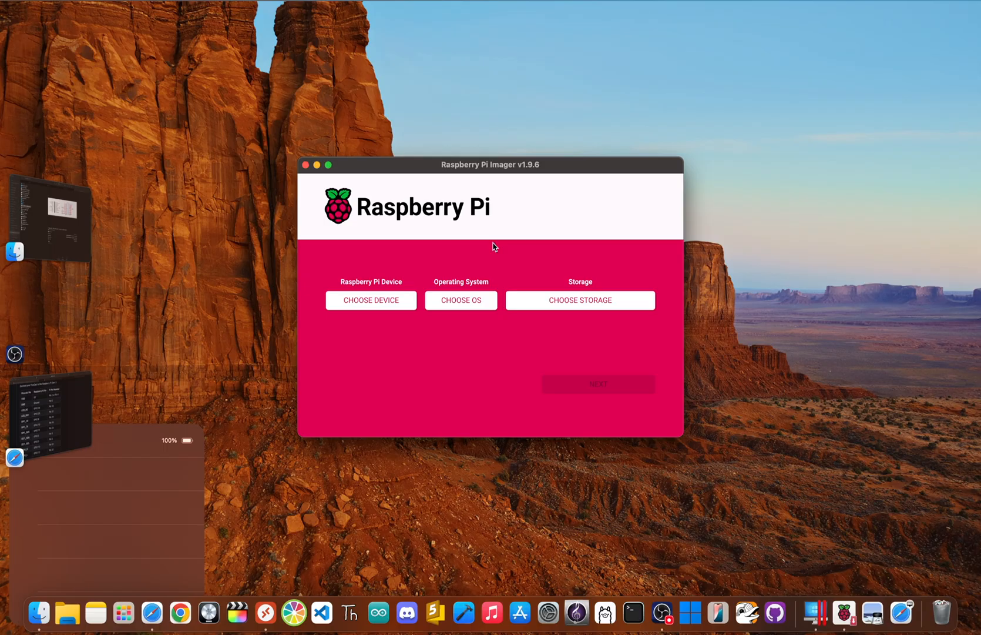
Select Raspberry Pi Zero 2 W from the device list as the target board.
left_click(370, 300)
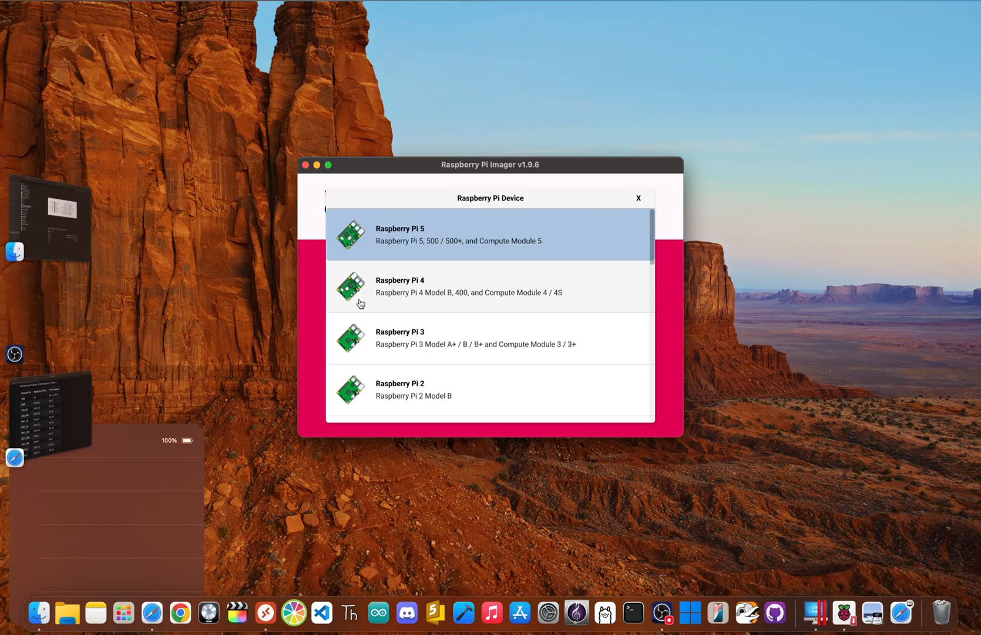
scroll("down", 3)
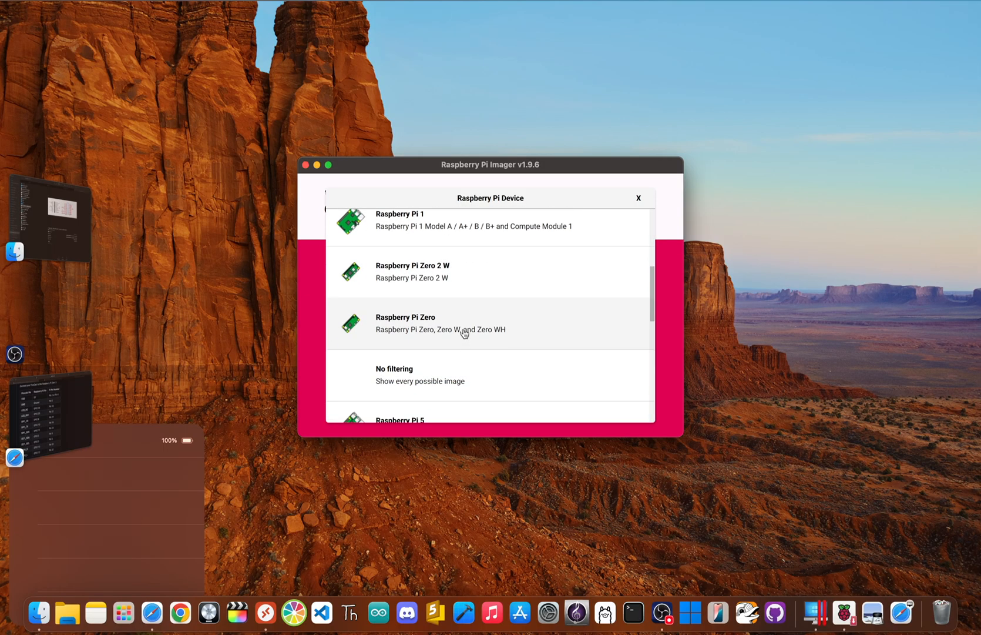
left_click(412, 271)
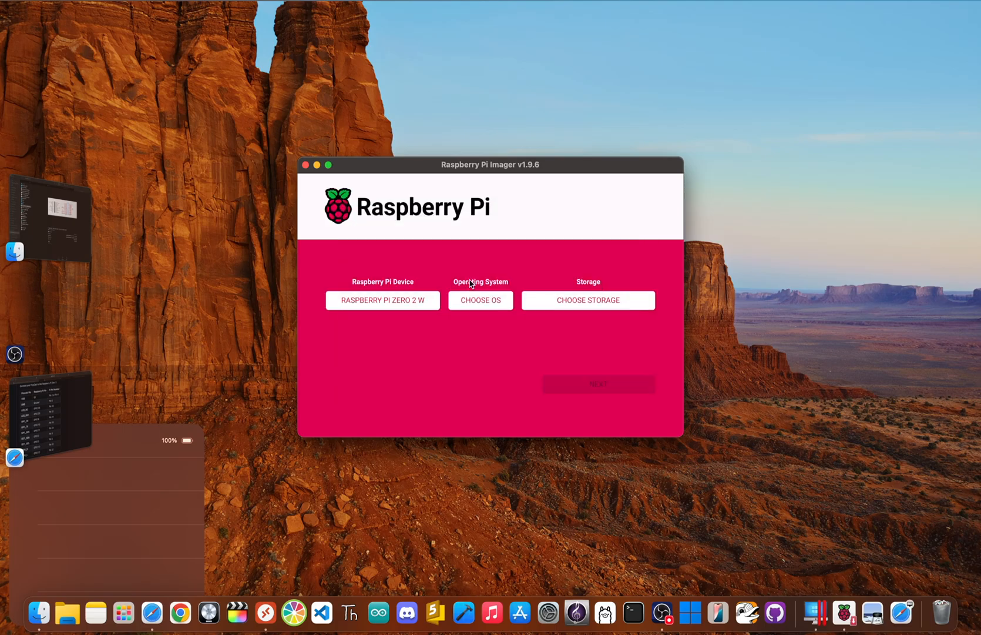
Browse the OS list under Raspberry Pi OS (other) to Raspberry Pi OS Lite (32-bit).
left_click(479, 300)
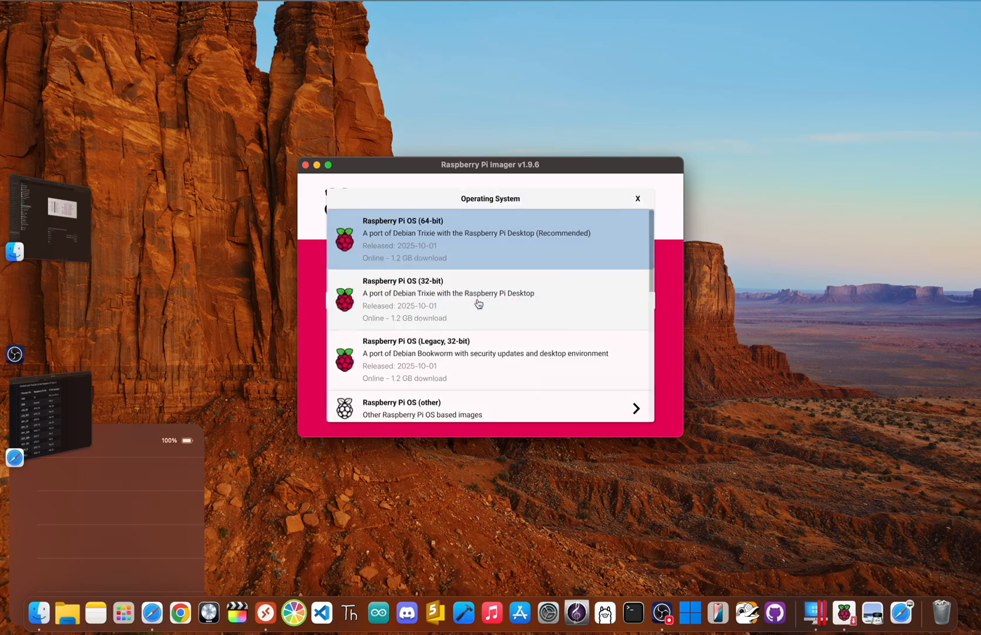
scroll("down", 3)
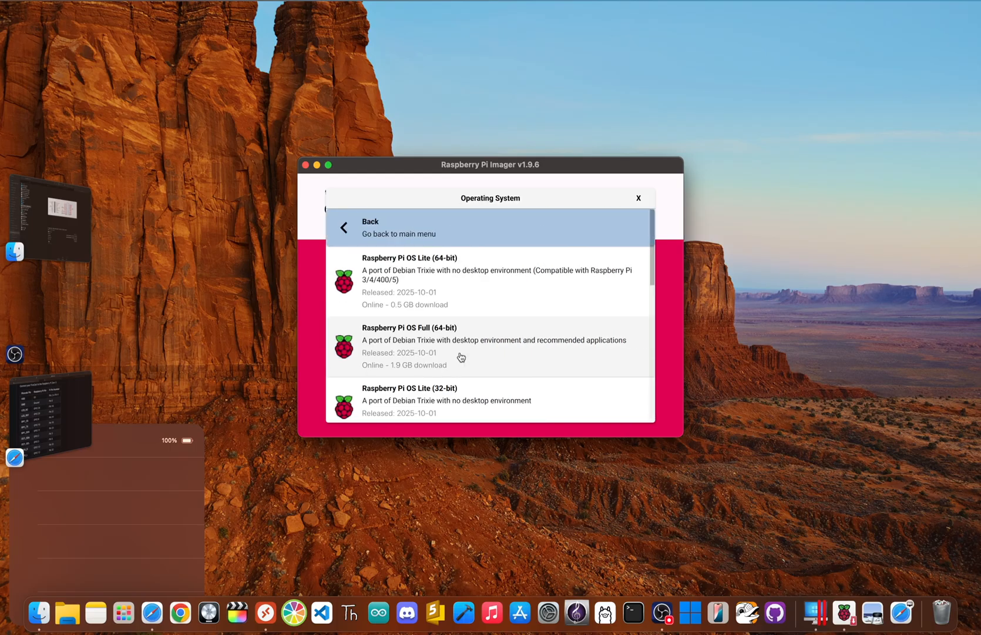
scroll("down", 3)
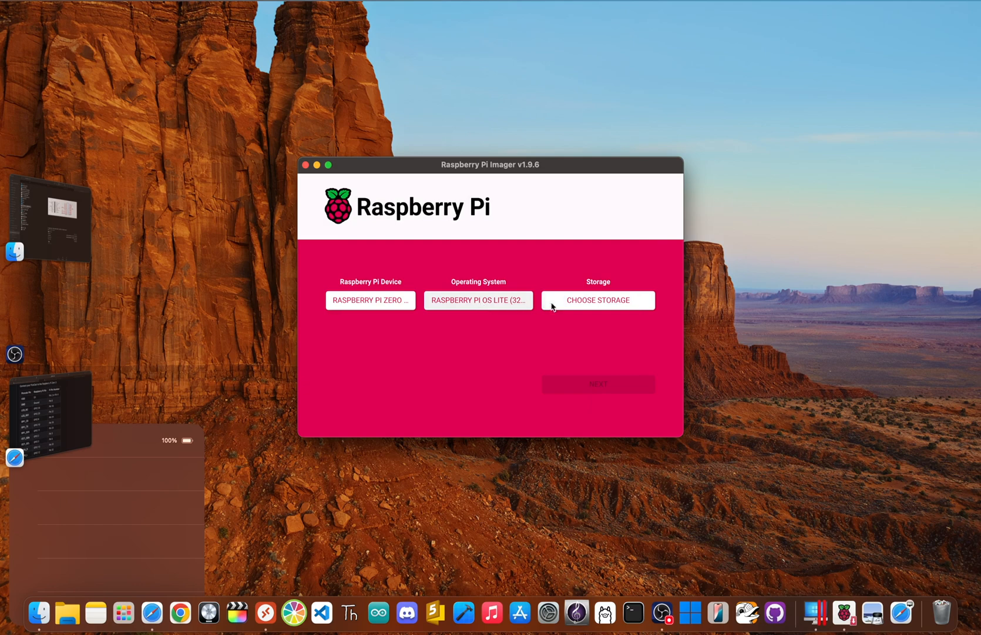
Choose the Apple SDXC Reader Media card as storage and continue to customisation.
left_click(597, 300)
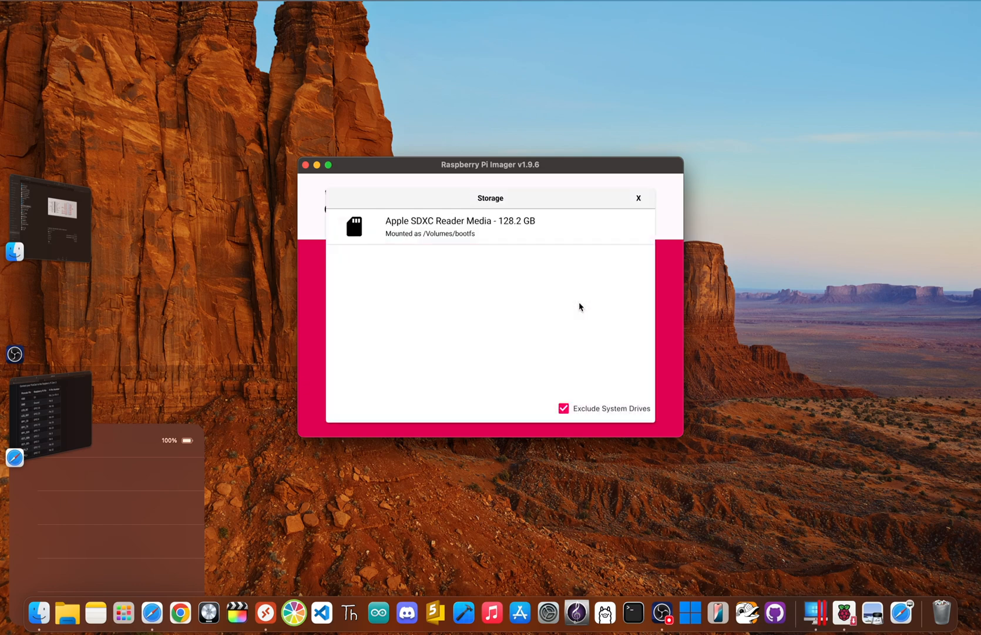
mouse_move(477, 226)
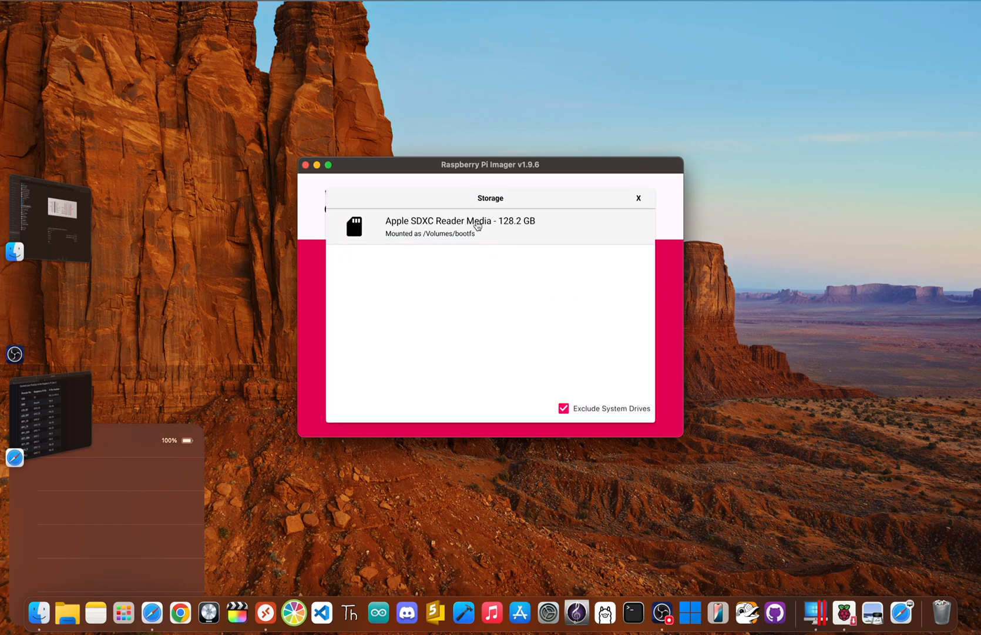
left_click(459, 226)
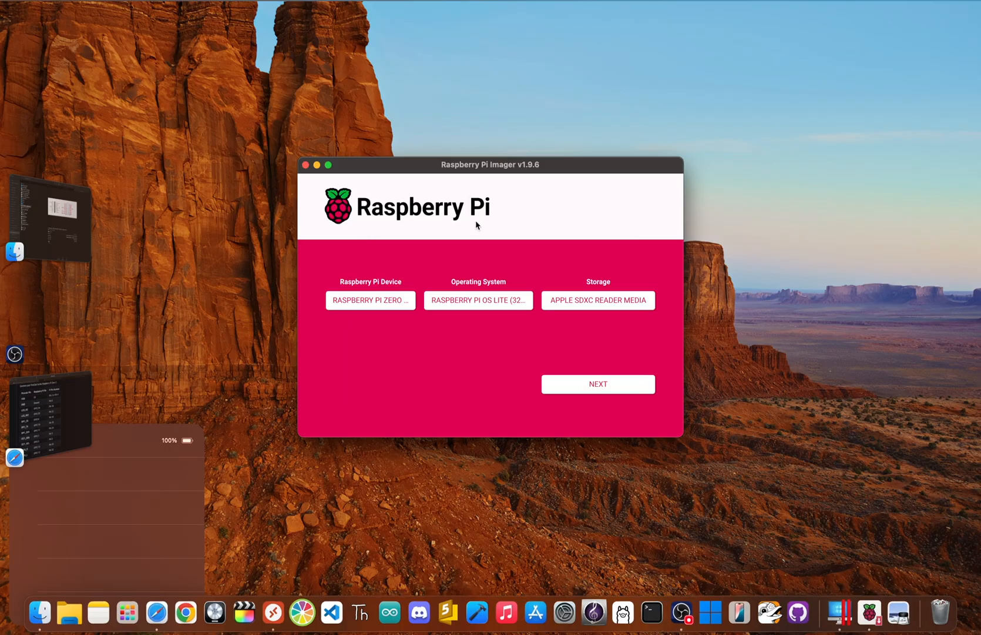
left_click(597, 383)
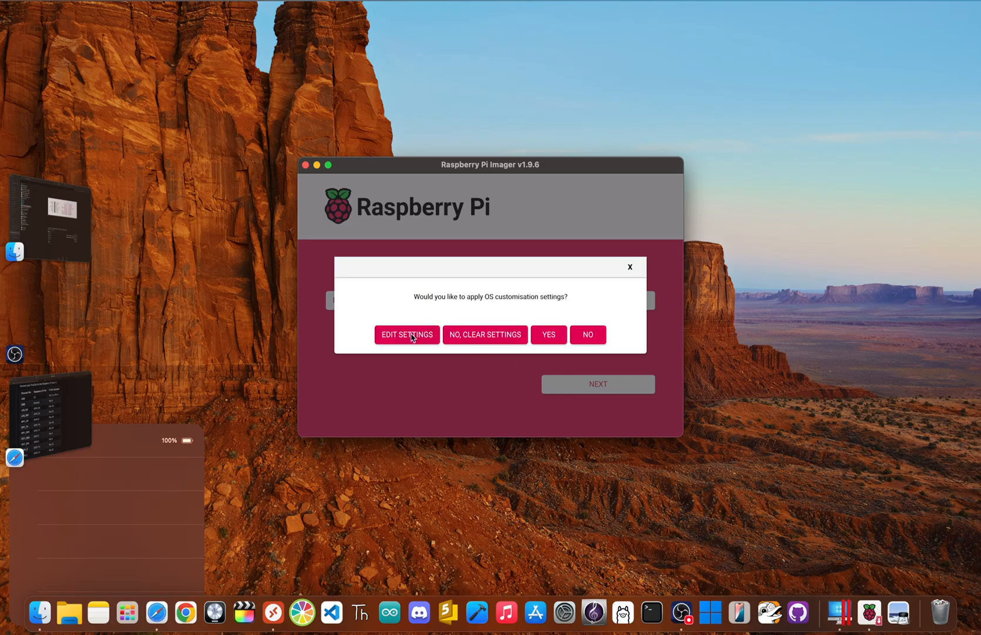
Enable SSH with password authentication under Services, save and apply the customisation.
left_click(407, 334)
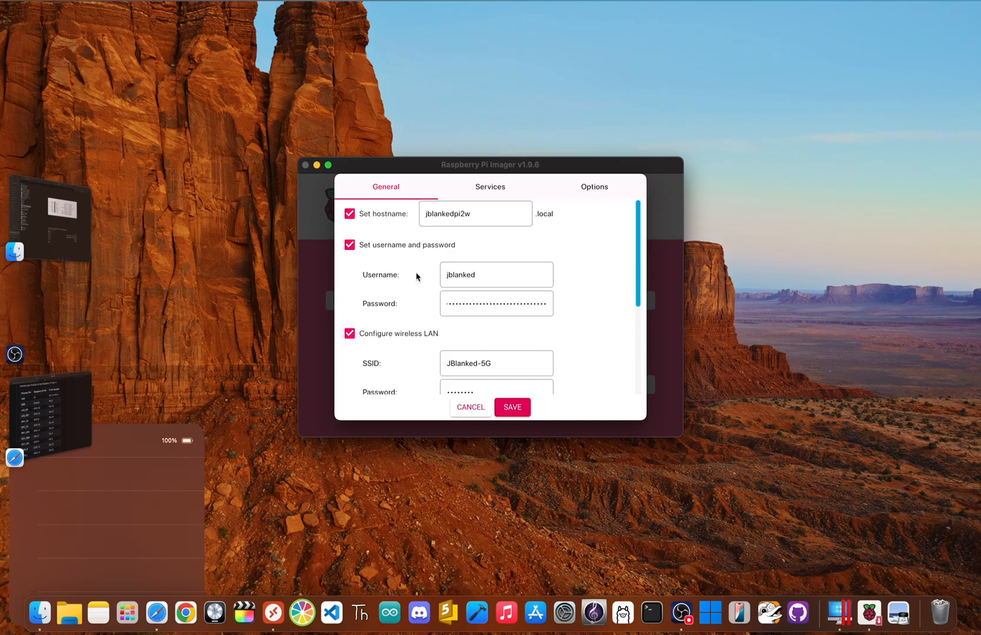
scroll("down", 3)
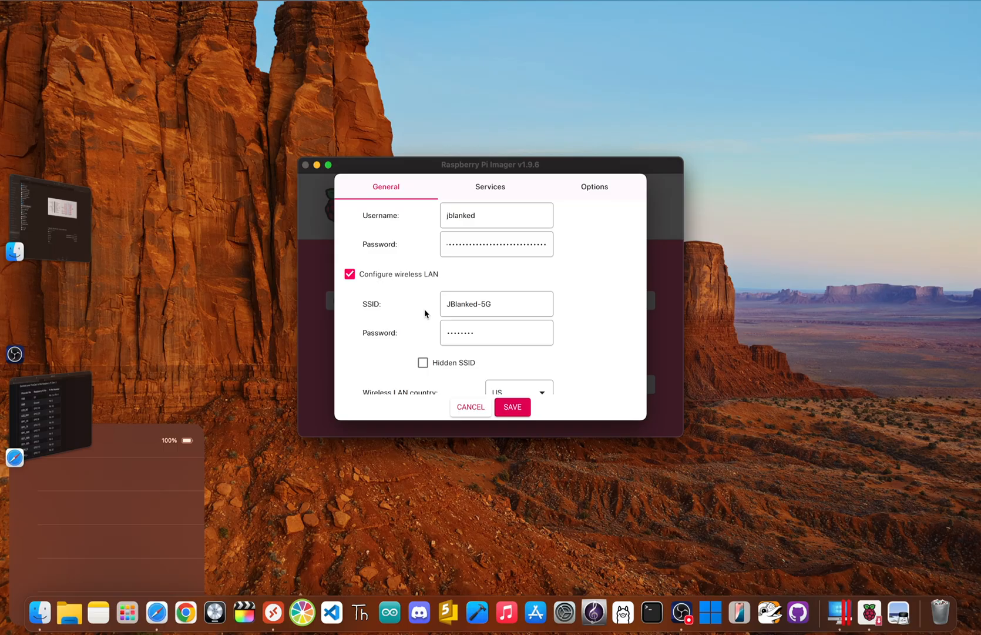
left_click(490, 187)
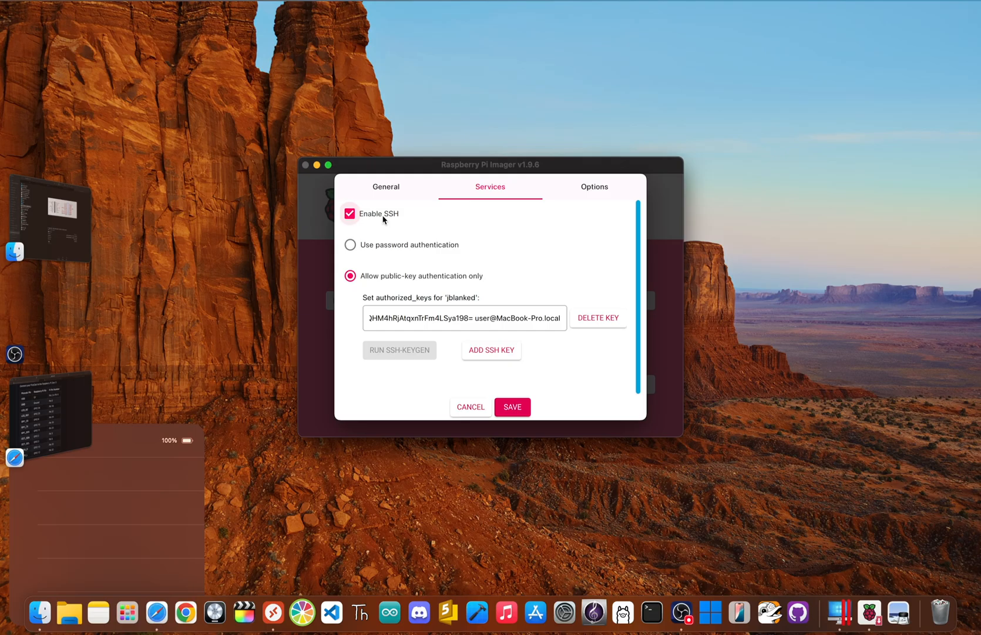
mouse_move(380, 246)
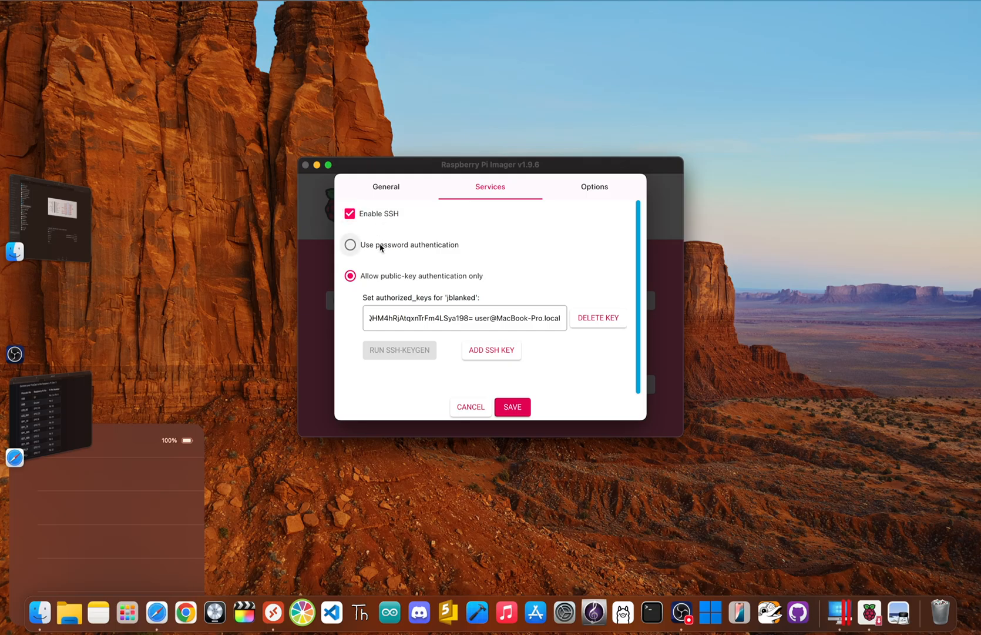
left_click(350, 245)
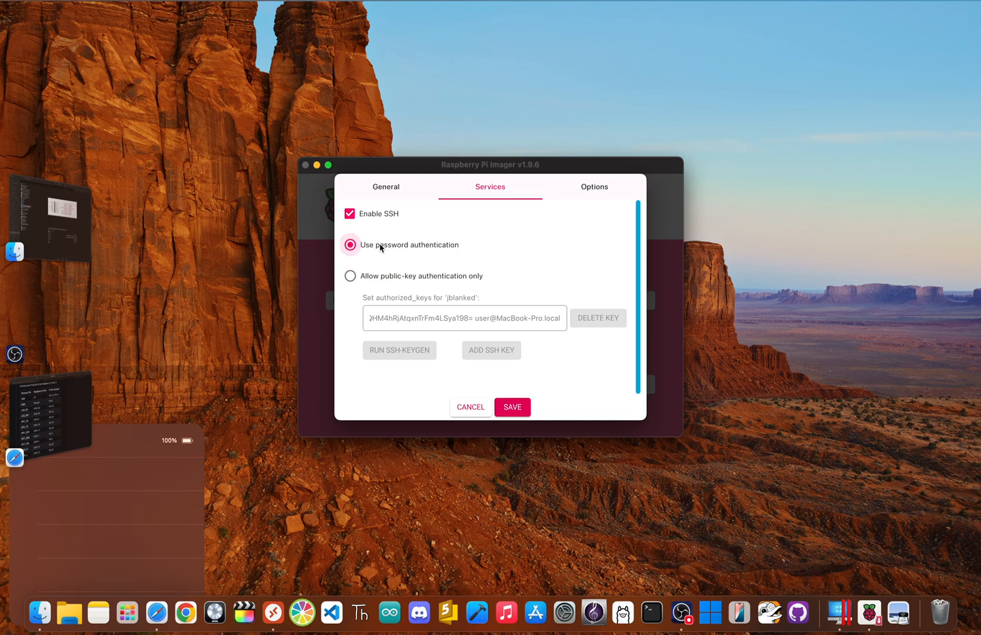
left_click(511, 407)
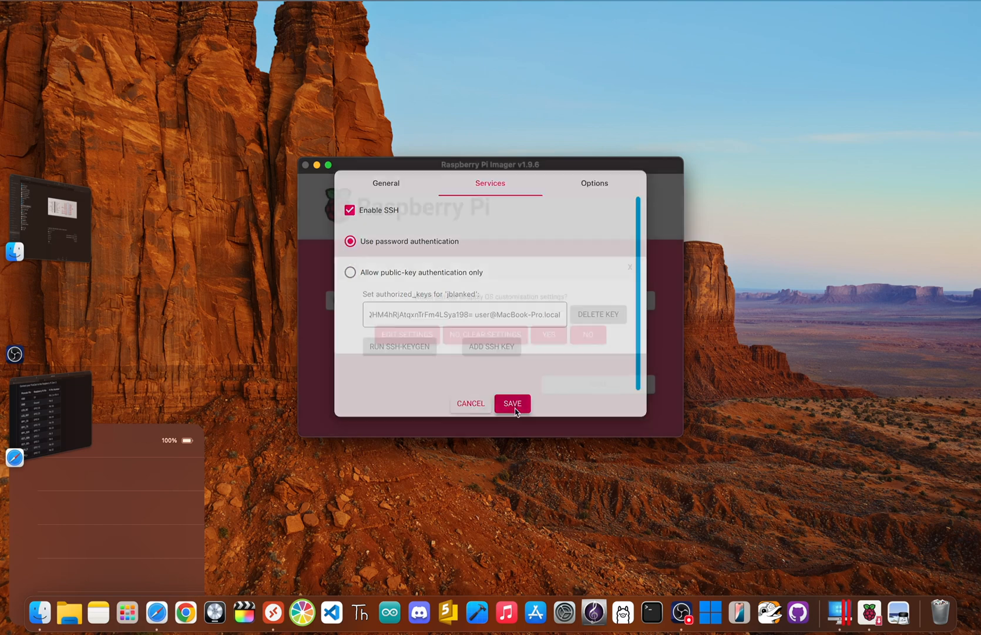
left_click(511, 402)
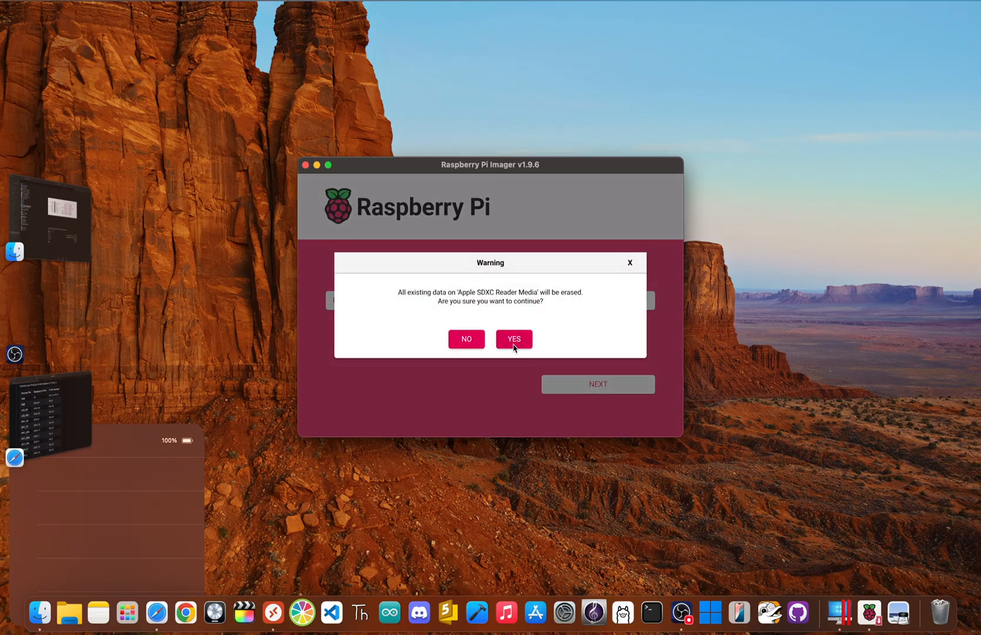
Confirm erasing the SD card and authorise the write with the Mac password.
left_click(513, 339)
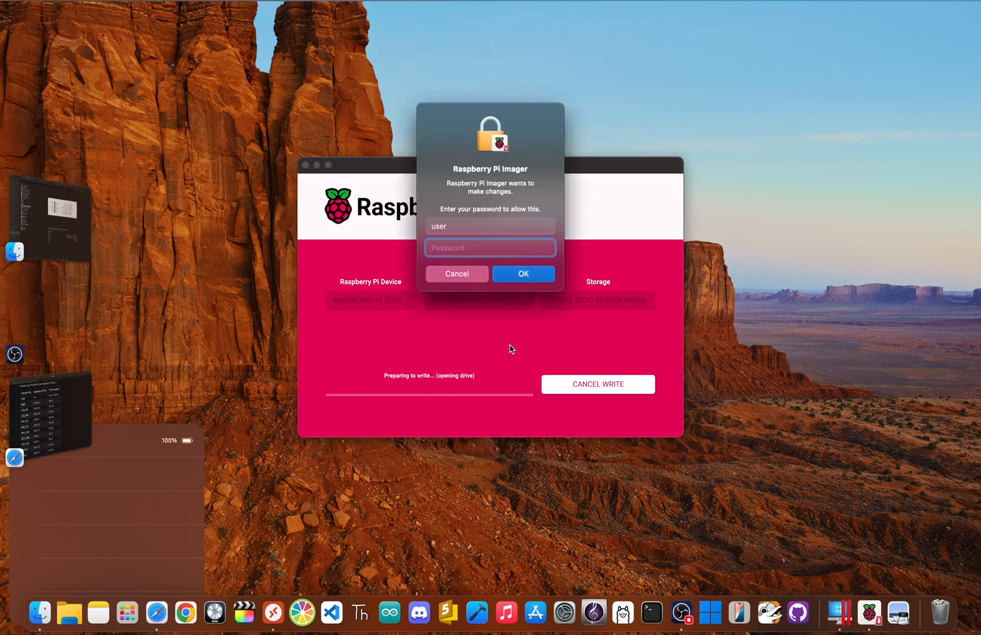
left_click(523, 274)
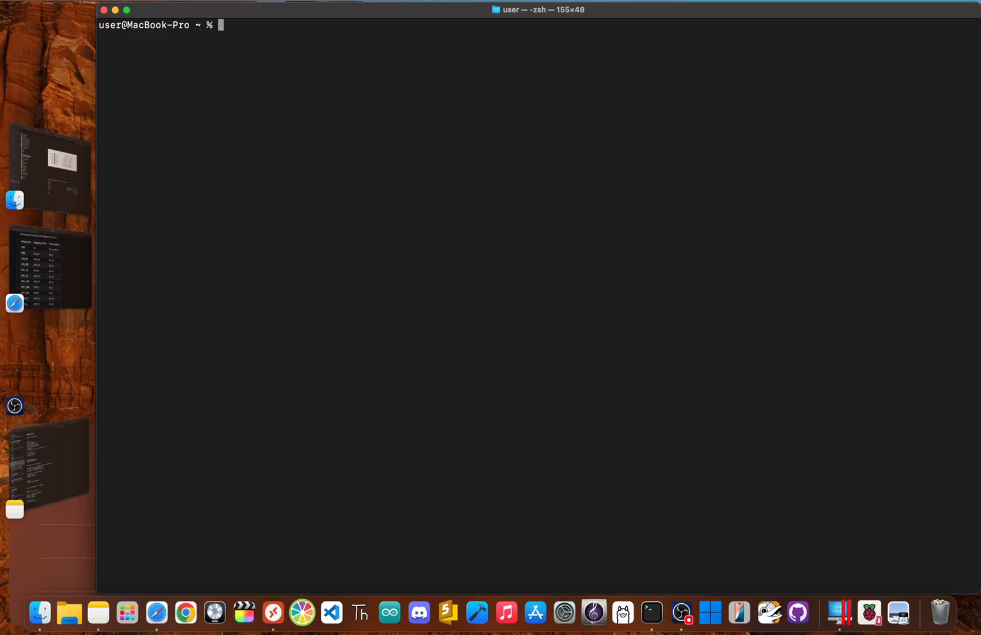
SSH into the Pi as jblanked@jblankedpi2w, answering yes to the host key prompt.
type("ssh")
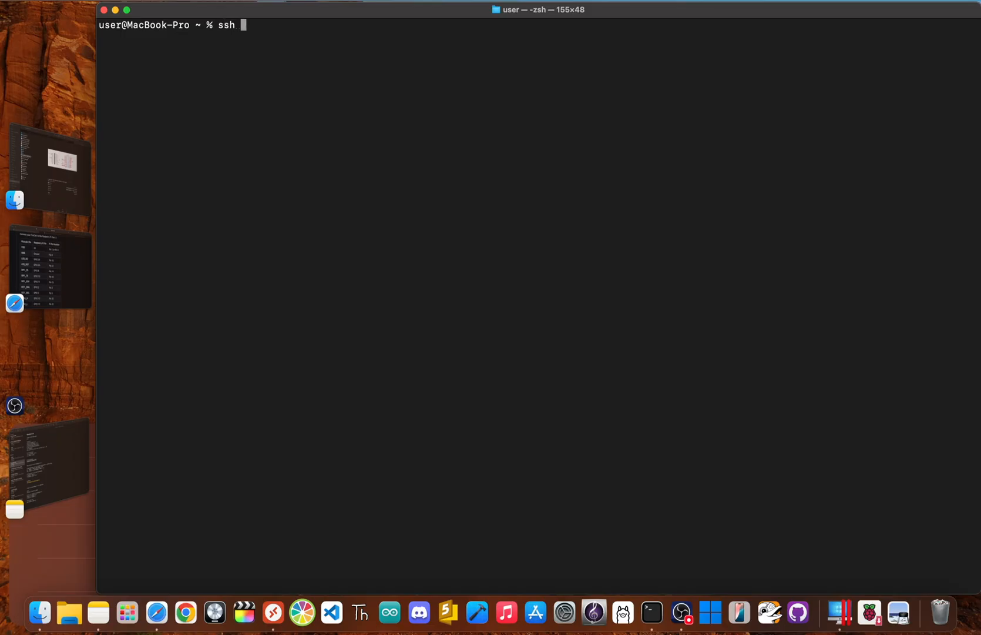
type("jblanked")
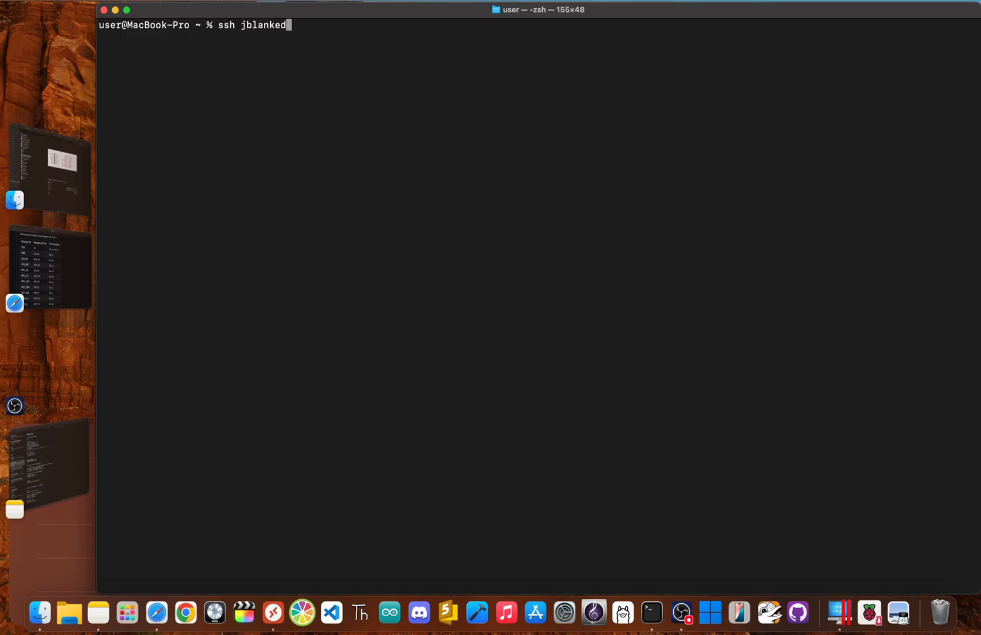
type("@jblankedpi2w")
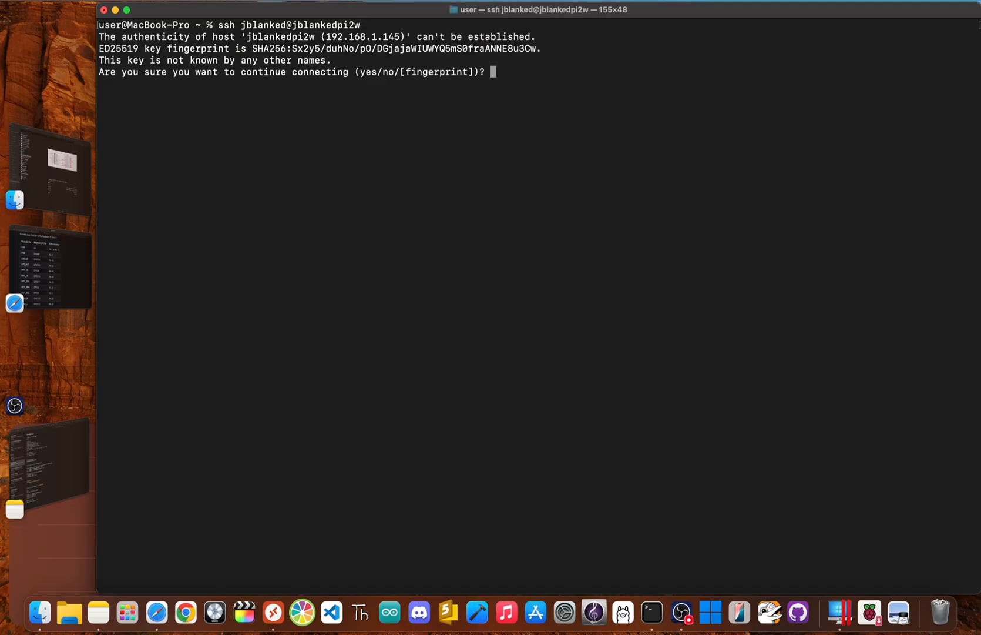
type("yes")
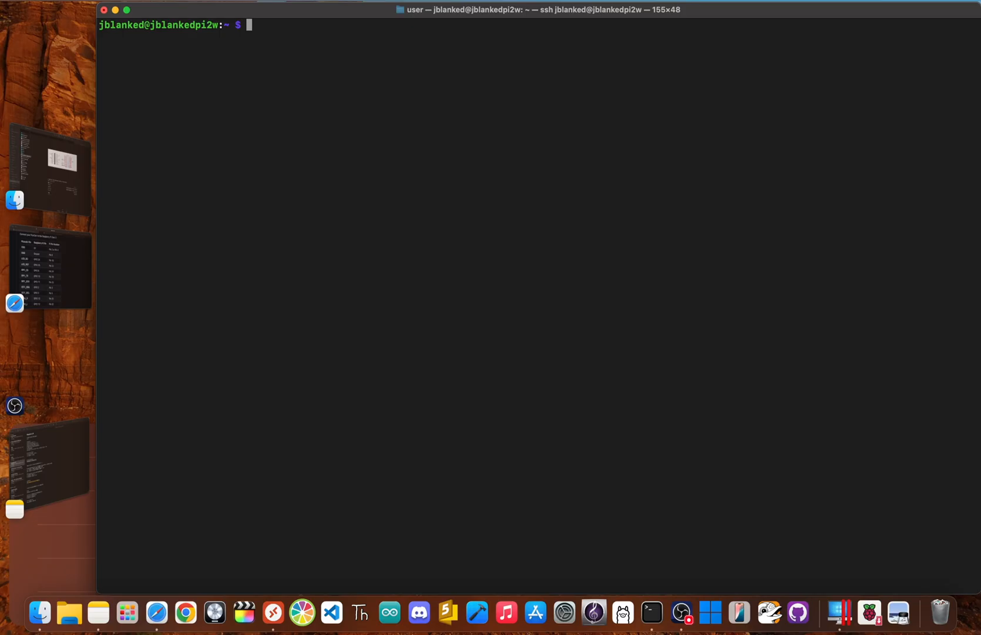
Run sudo apt update && sudo apt install git on the Pi.
type("sudo at")
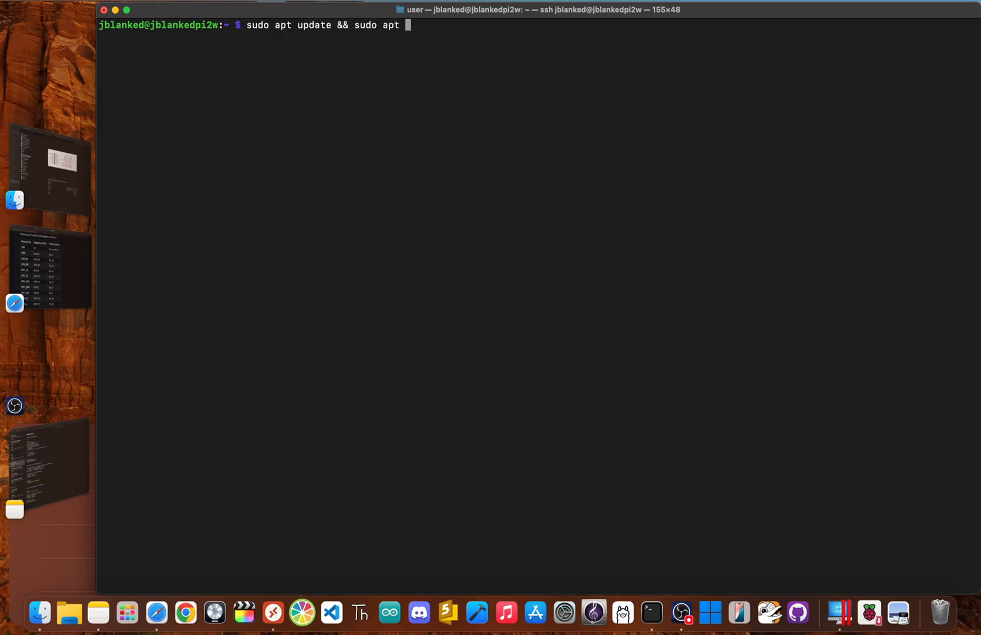
type("install git")
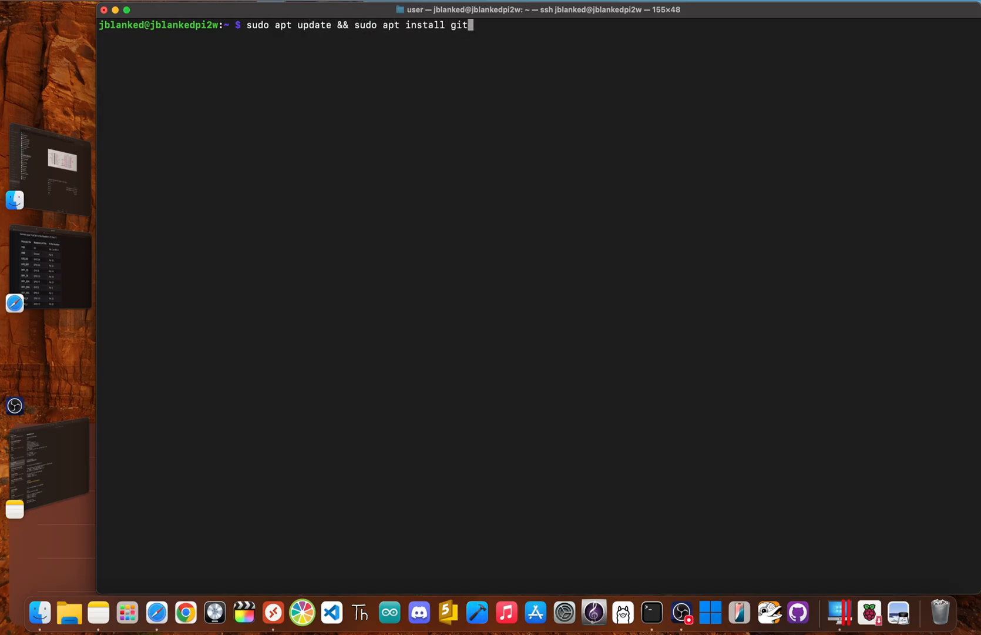
key("Return")
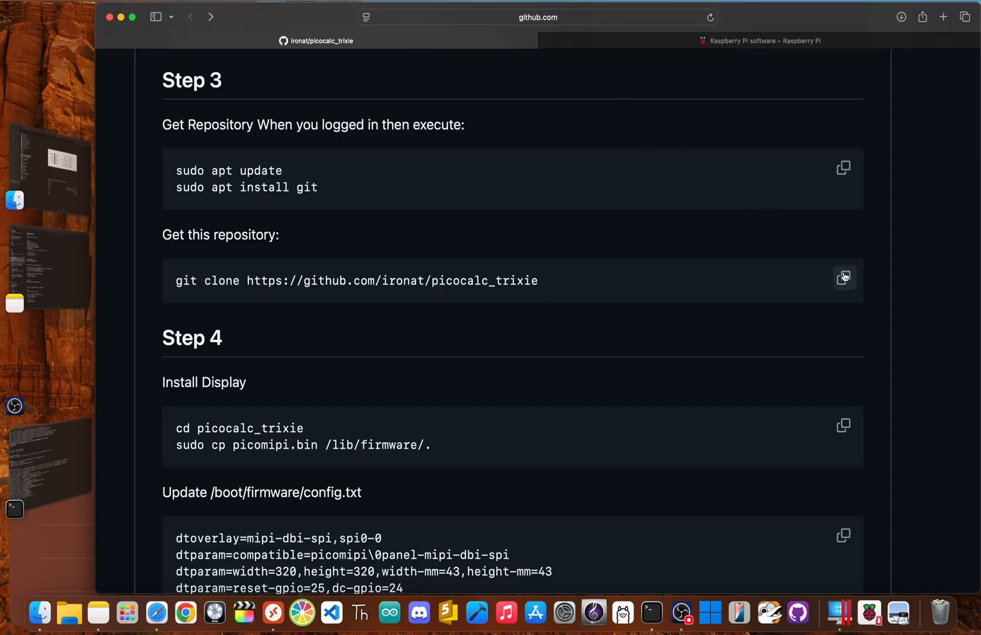
mouse_move(547, 272)
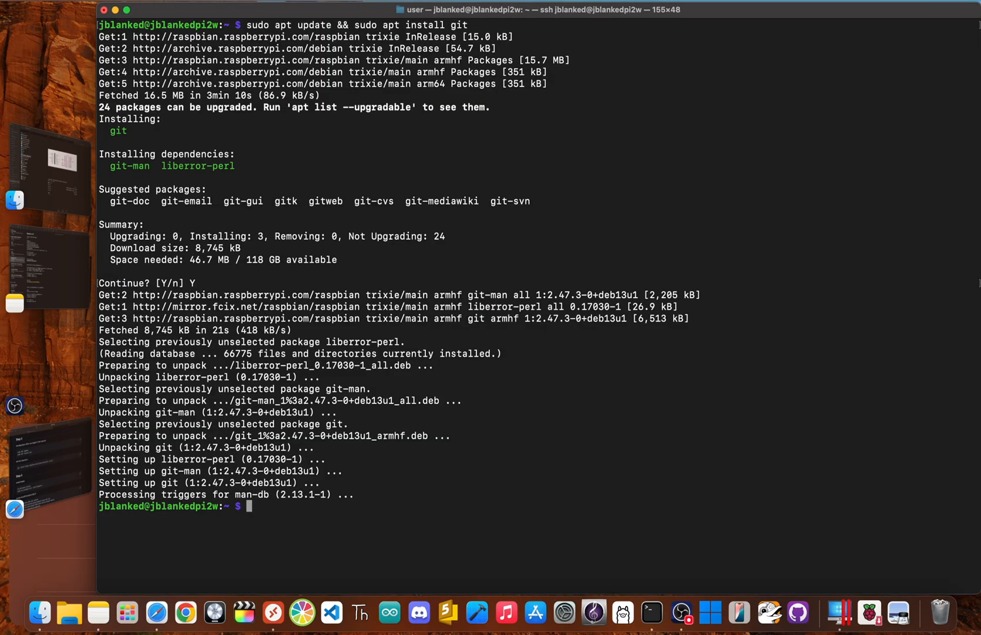
type("git clone https://github.com/ironat/picocalc_trixie")
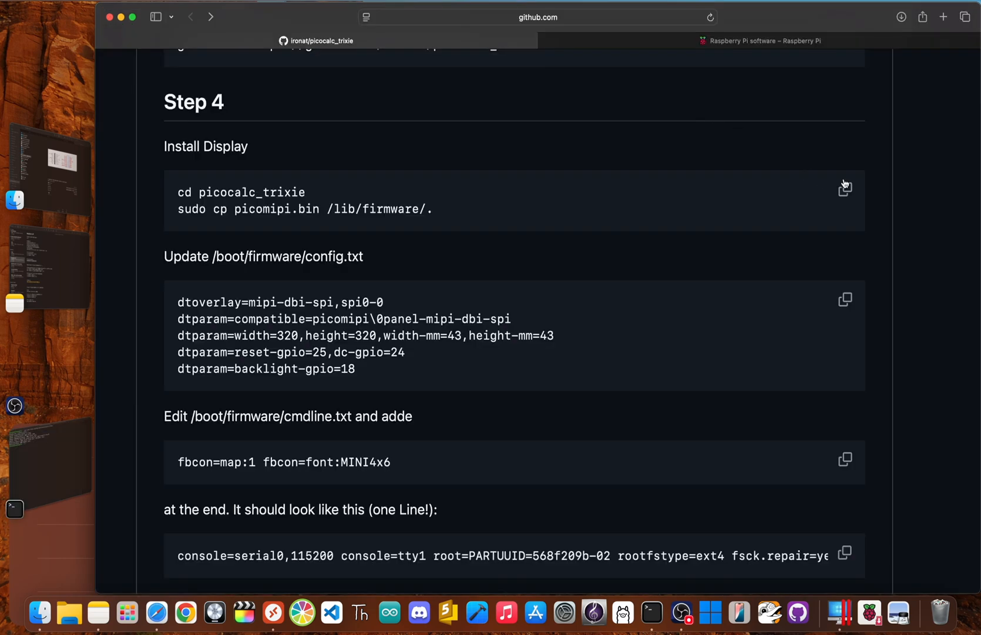
left_click(845, 188)
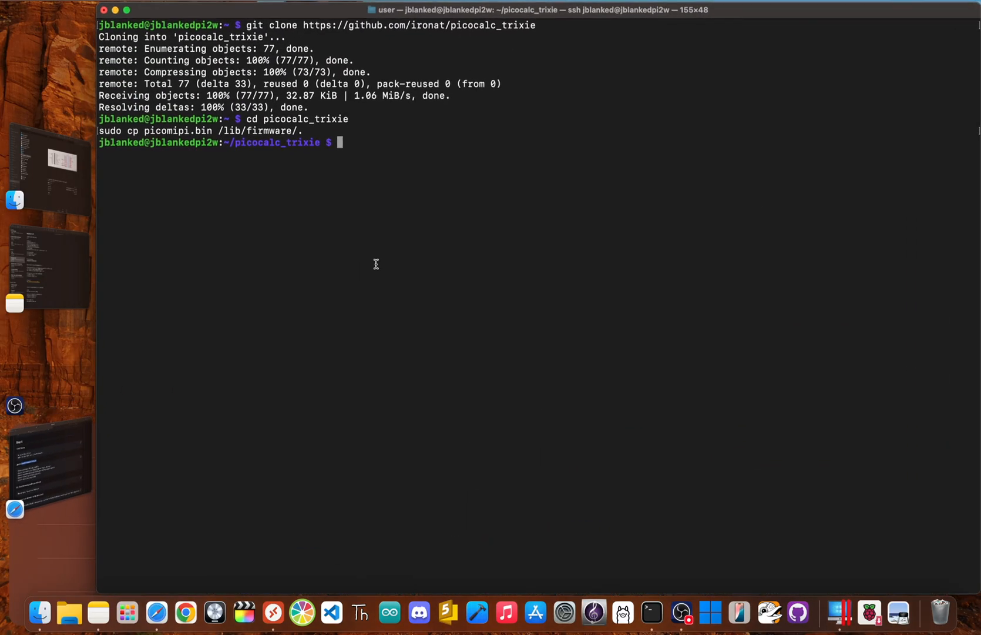
type("sudo nano")
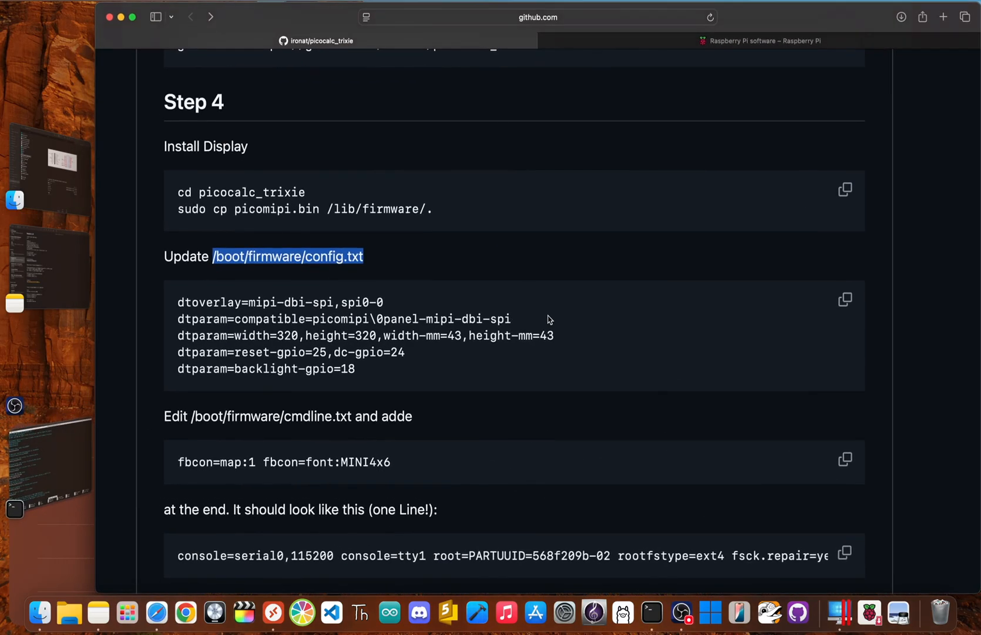
Insert dtoverlay=mipi-dbi-spi,spi0-0 and the other display lines into config.txt and save from nano.
left_click(845, 299)
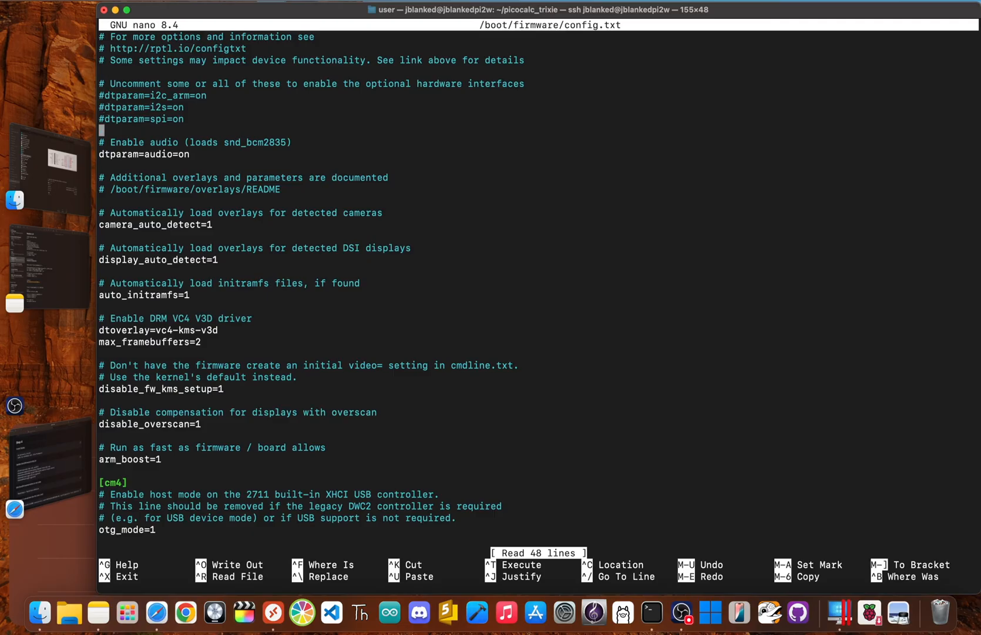
type("dtoverlay=mipi-dbi-spi,spi0-0")
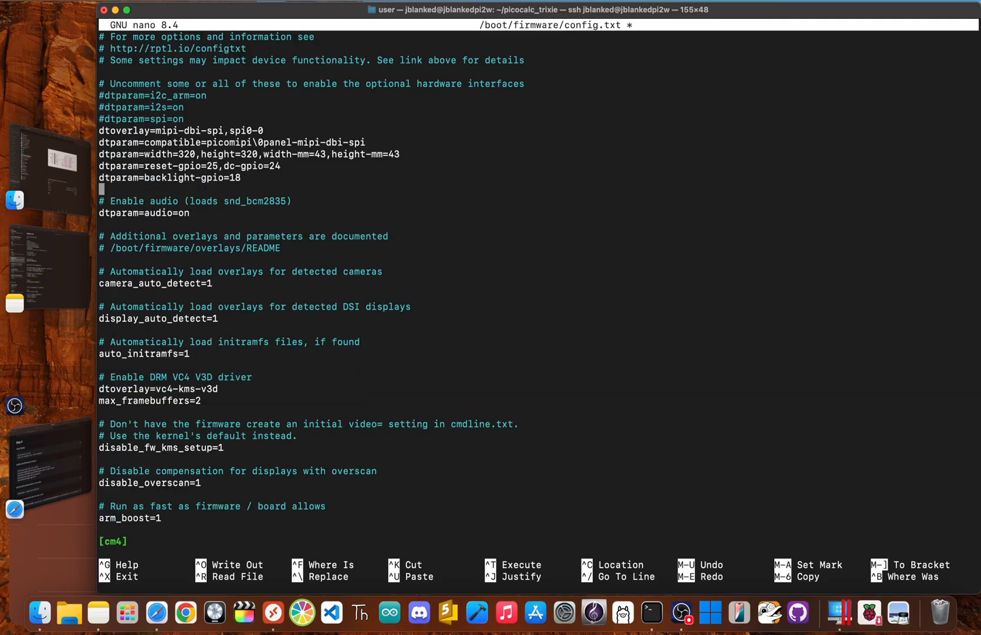
key("ctrl+x")
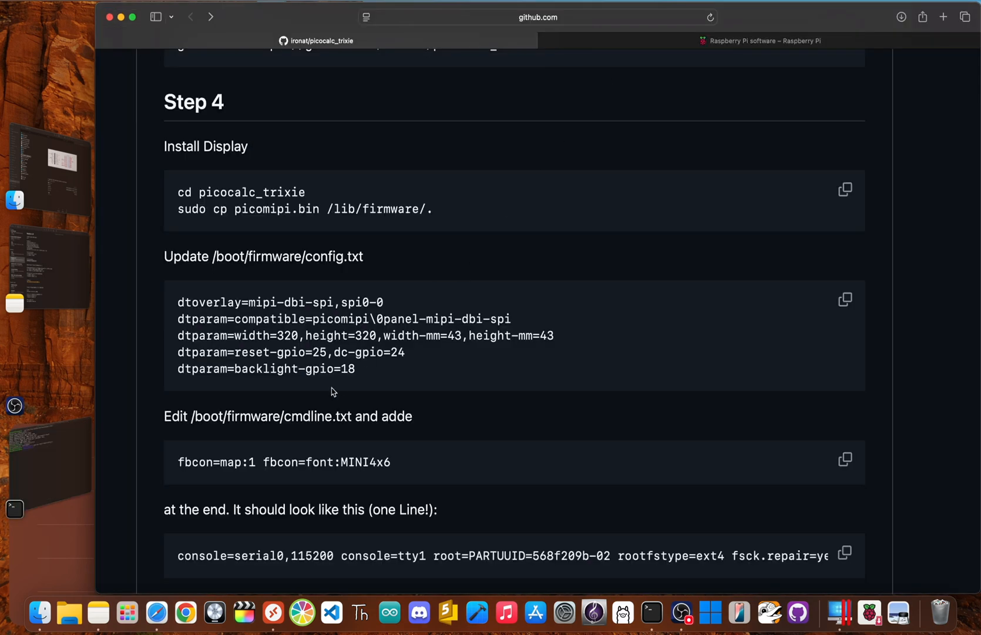
Paste the fbcon font line at the end of cmdline.txt in nano and write it out under the same name.
left_click_drag(191, 416, 294, 416)
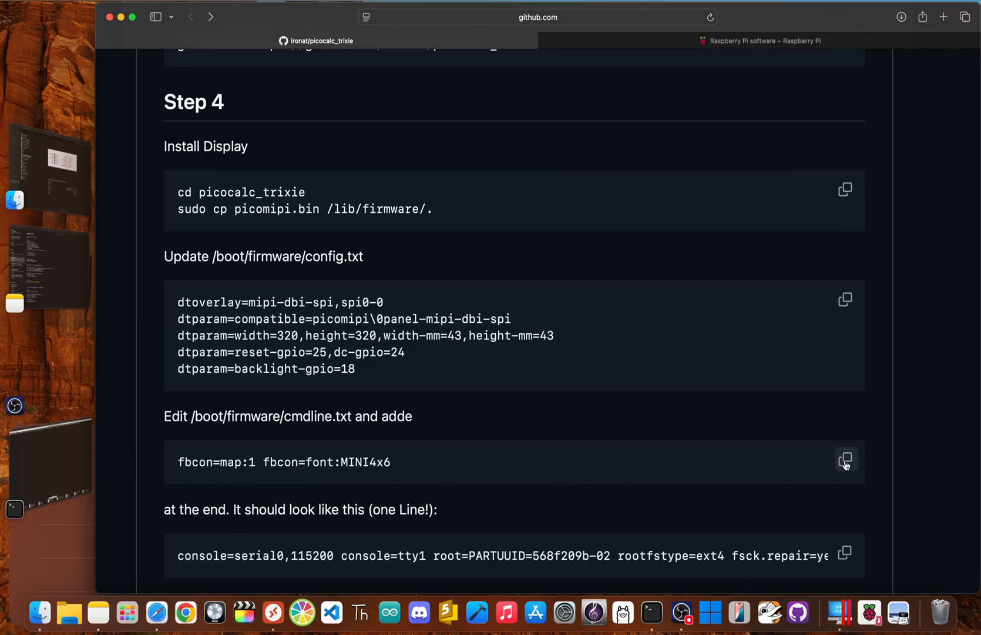
left_click(845, 458)
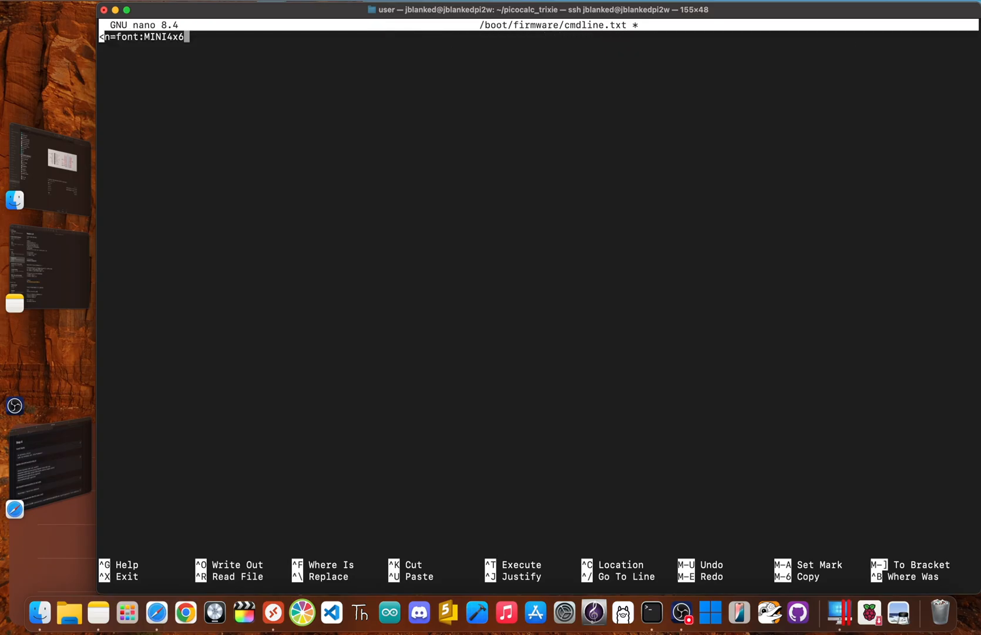
key("ctrl+o")
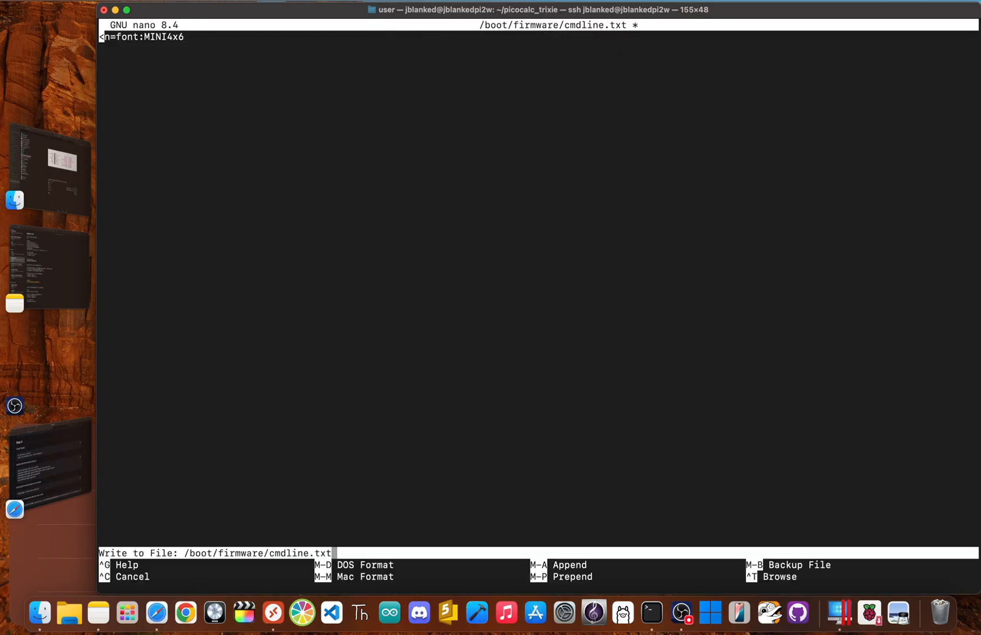
key("Return")
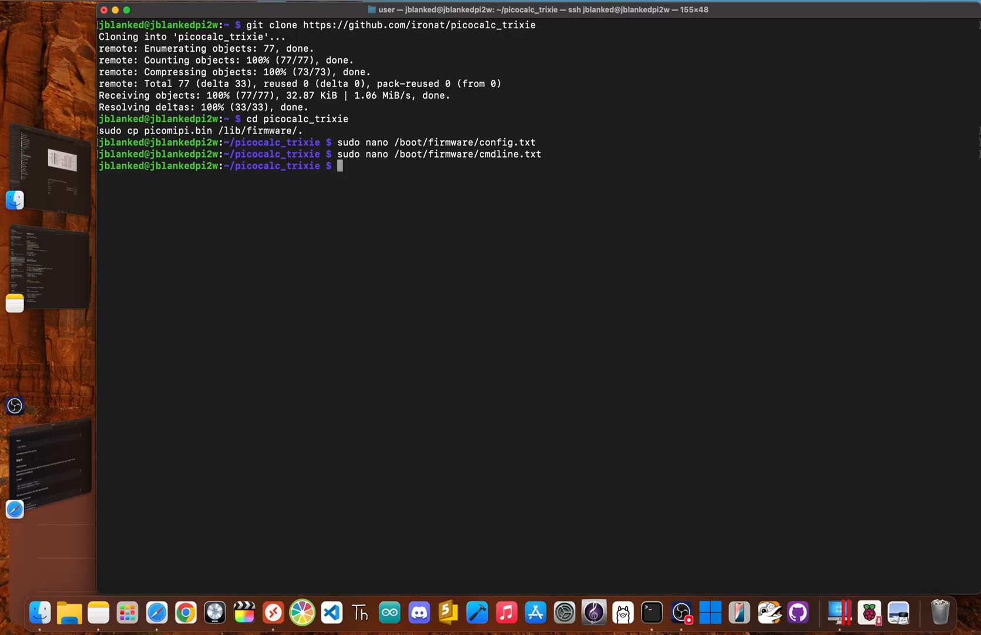
Run sudo reboot so the display settings take effect.
type("sudo r")
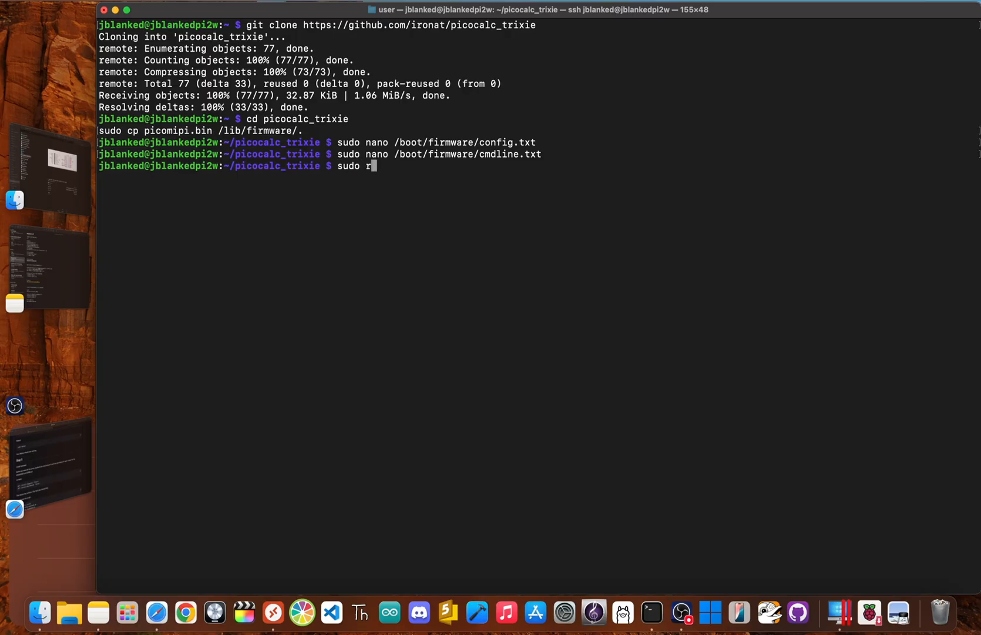
type("eboot")
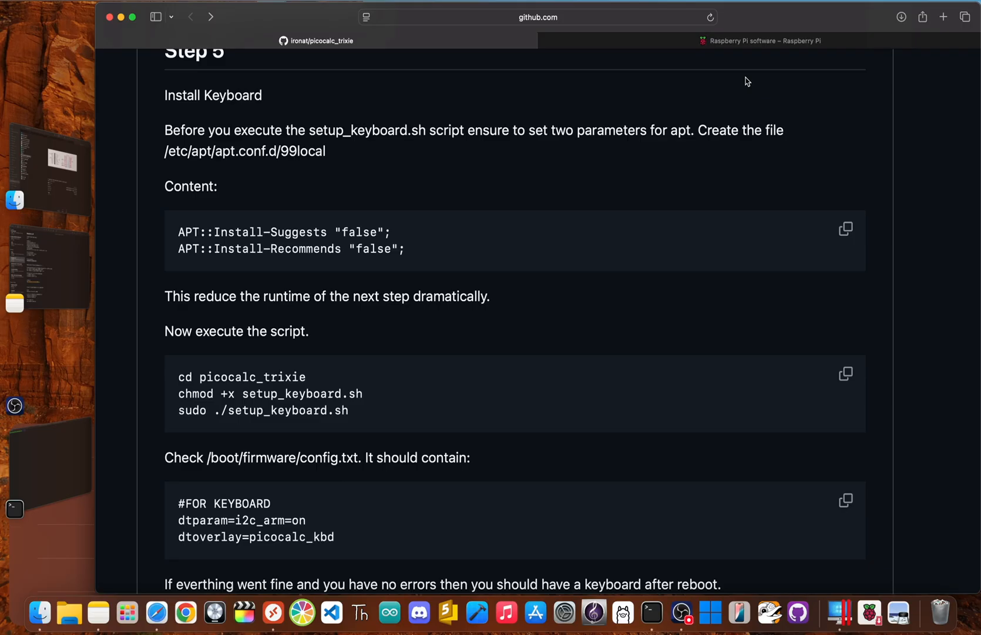
Create /etc/apt/apt.conf.d/99local with the two no-suggests/no-recommends APT lines and save it.
double_click(311, 151)
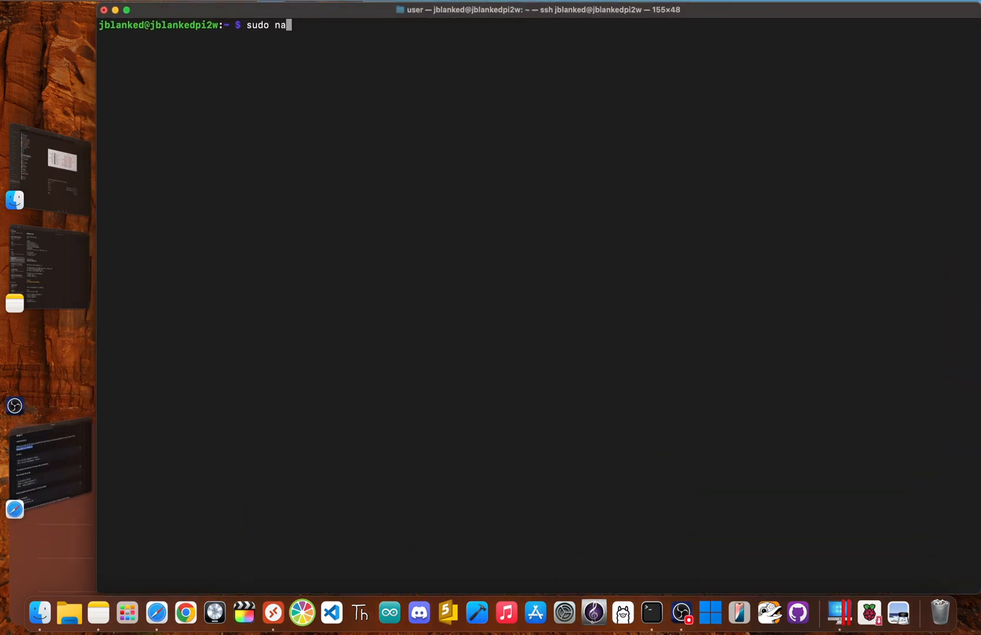
key("Enter")
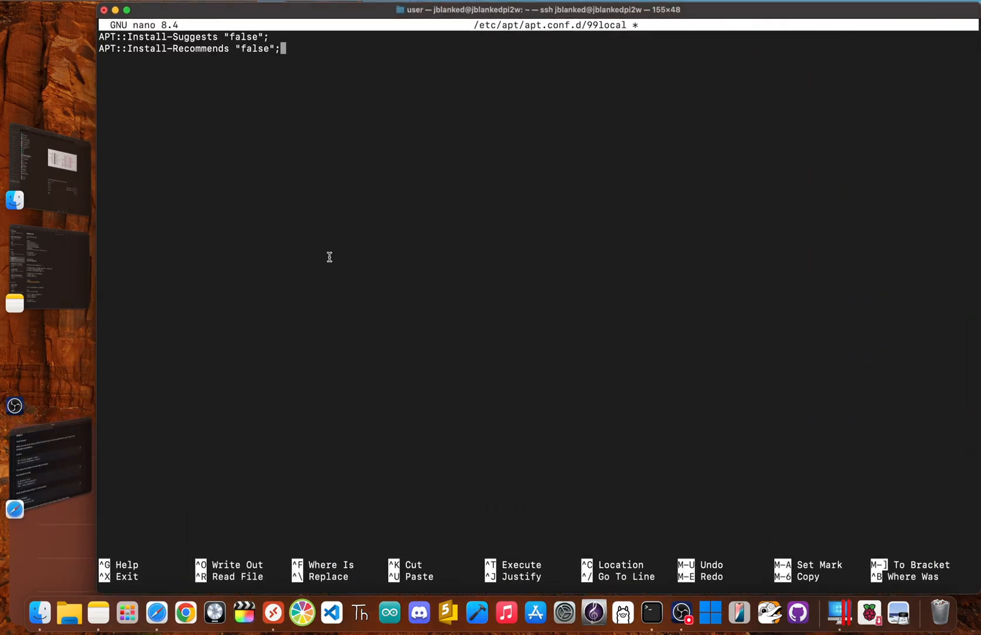
key("ctrl+x")
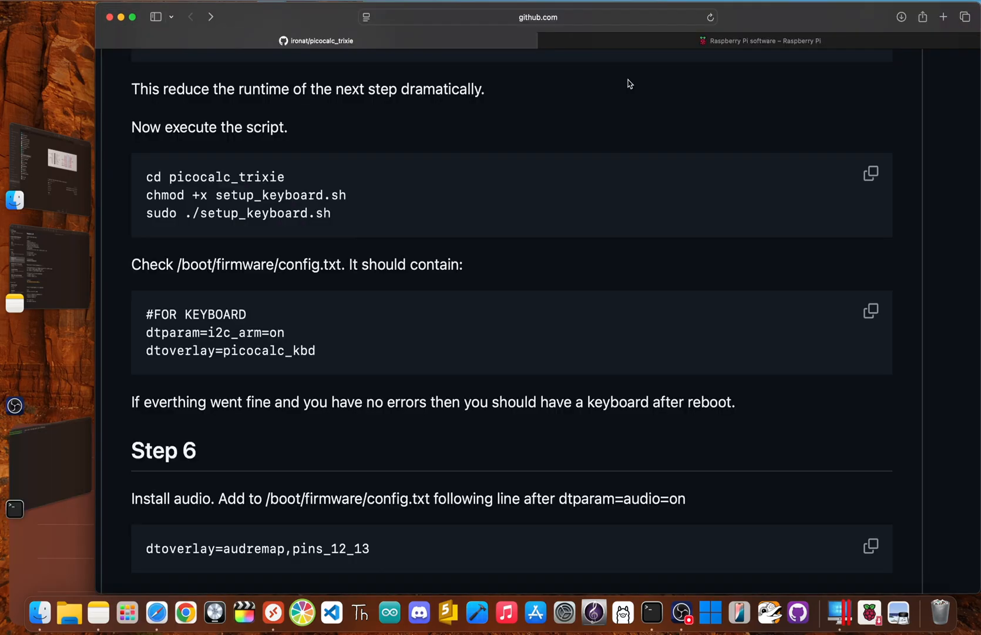
mouse_move(871, 174)
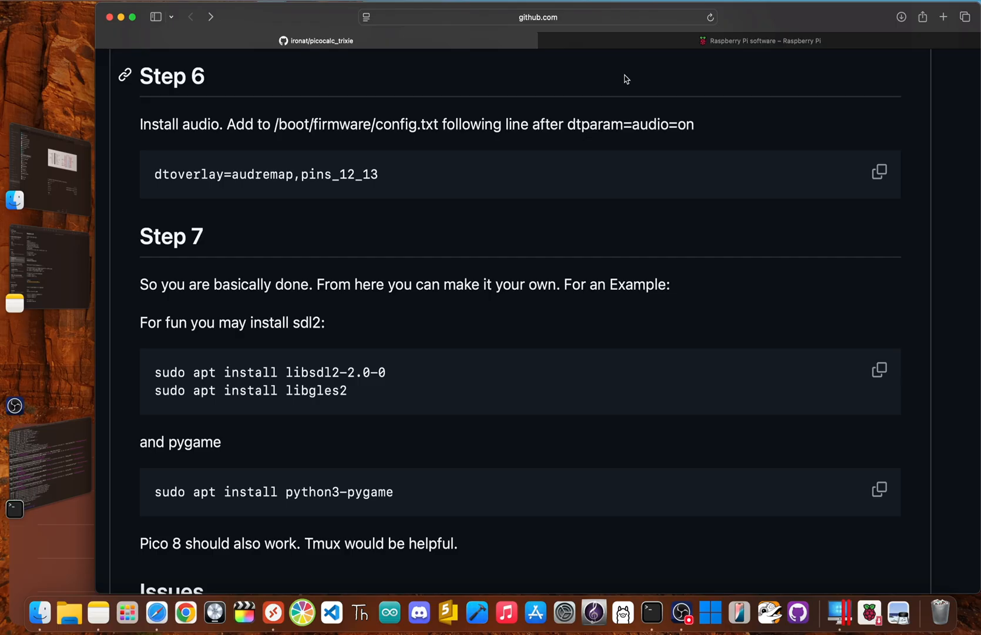
mouse_move(522, 116)
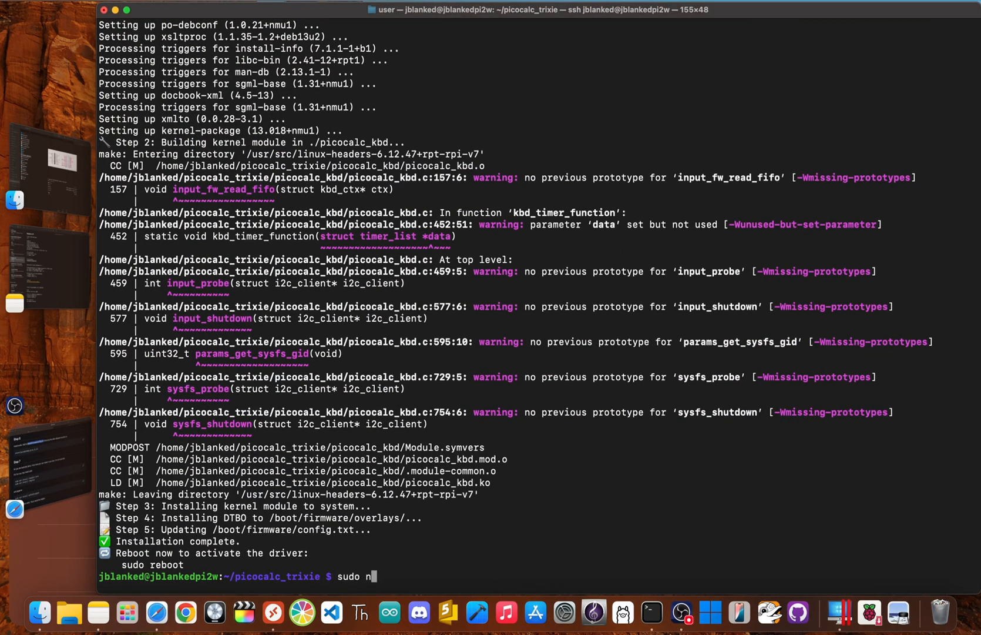
Reopen /boot/firmware/config.txt in sudo nano after the keyboard script finishes.
type("ano /boot/firmware/config.txt")
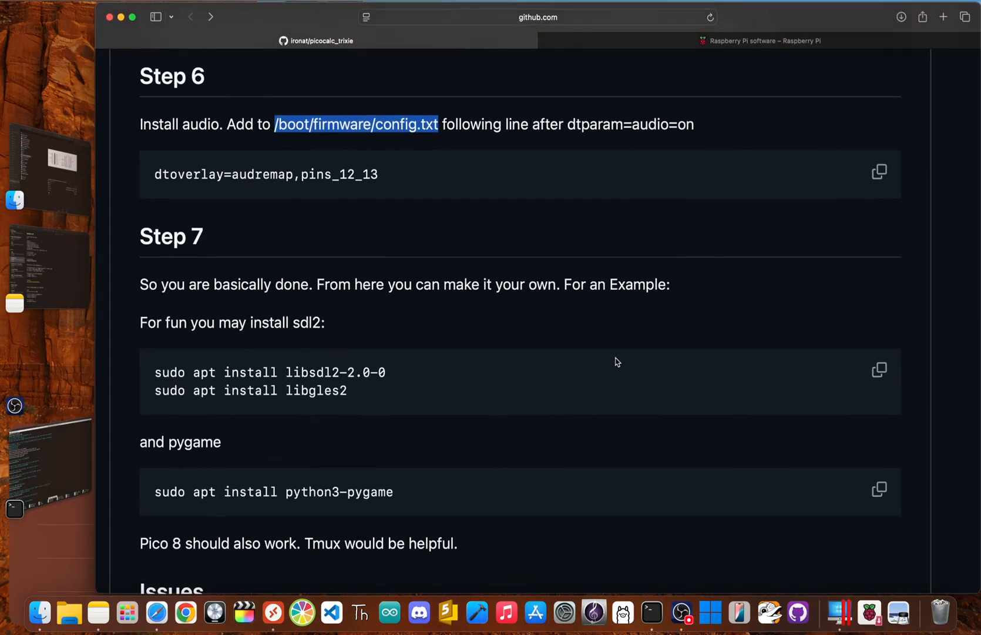
left_click(879, 171)
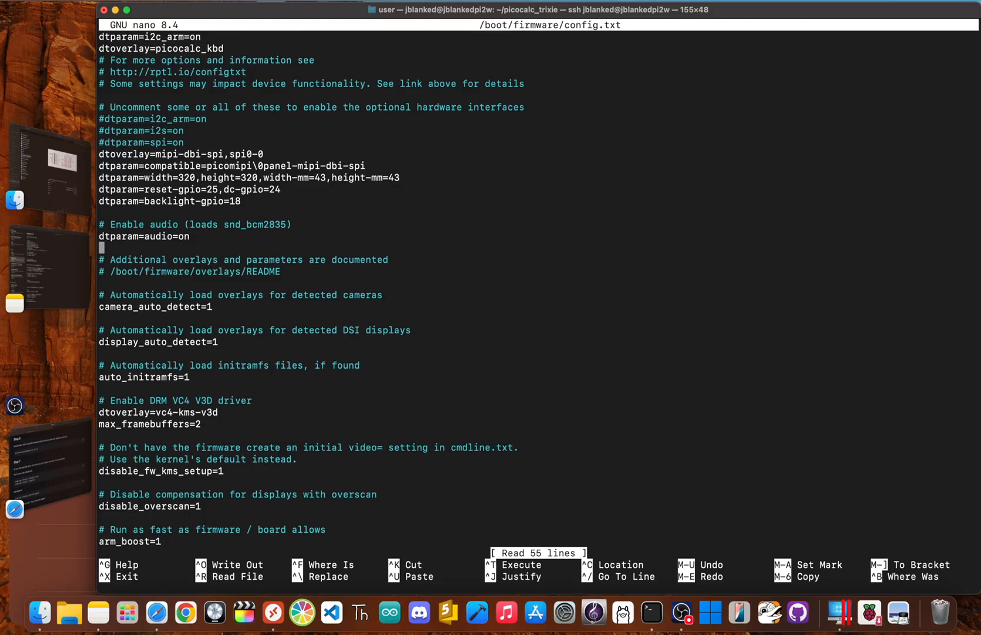
Add dtoverlay=audremap,pins_12_13 below dtparam=audio=on in config.txt and save it.
type("dtoverlay=audremap,pins_12_13")
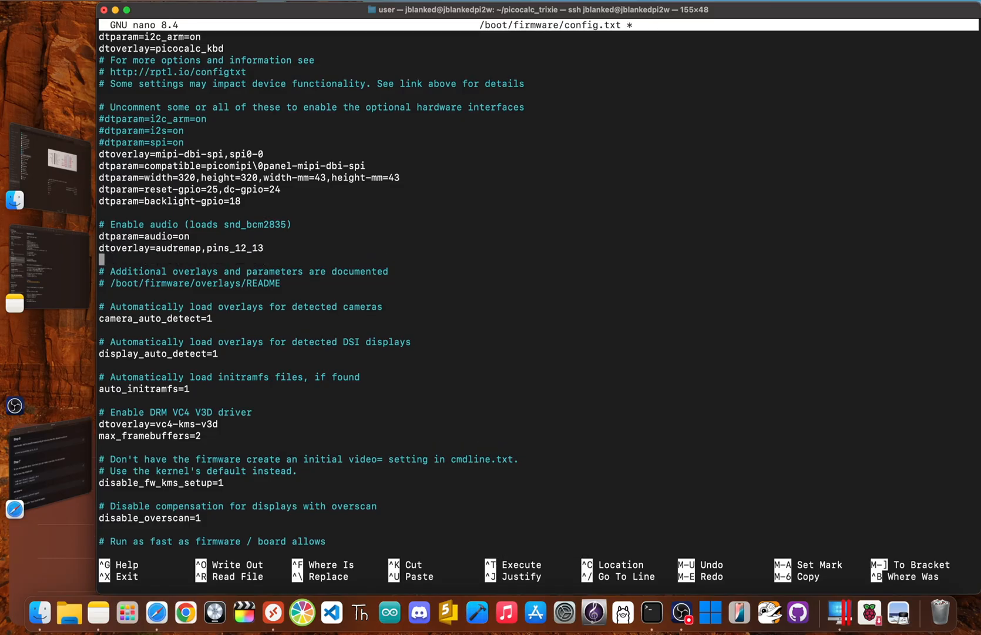
key("ctrl+x")
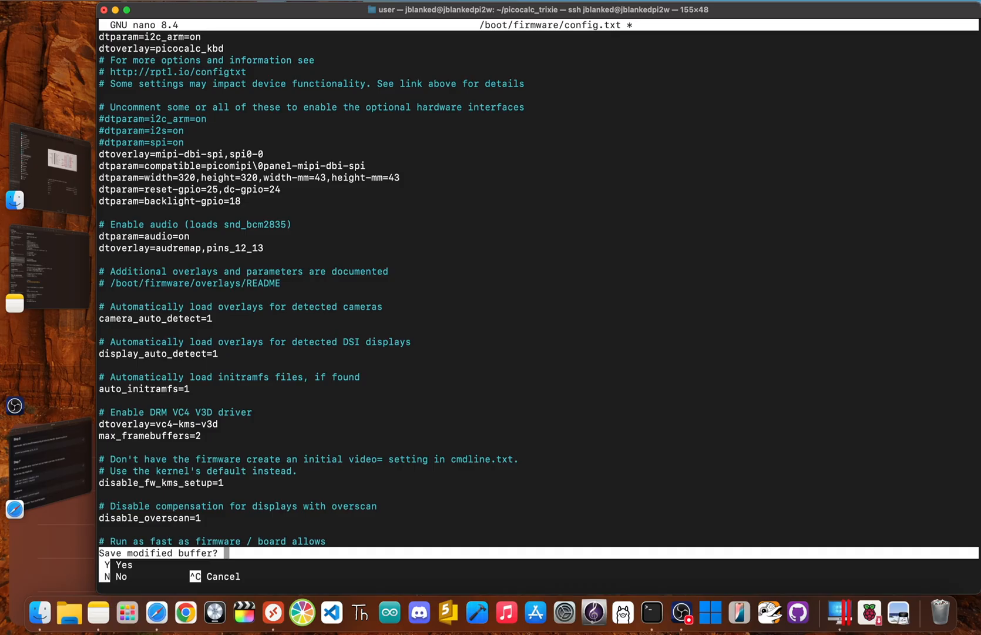
key("y")
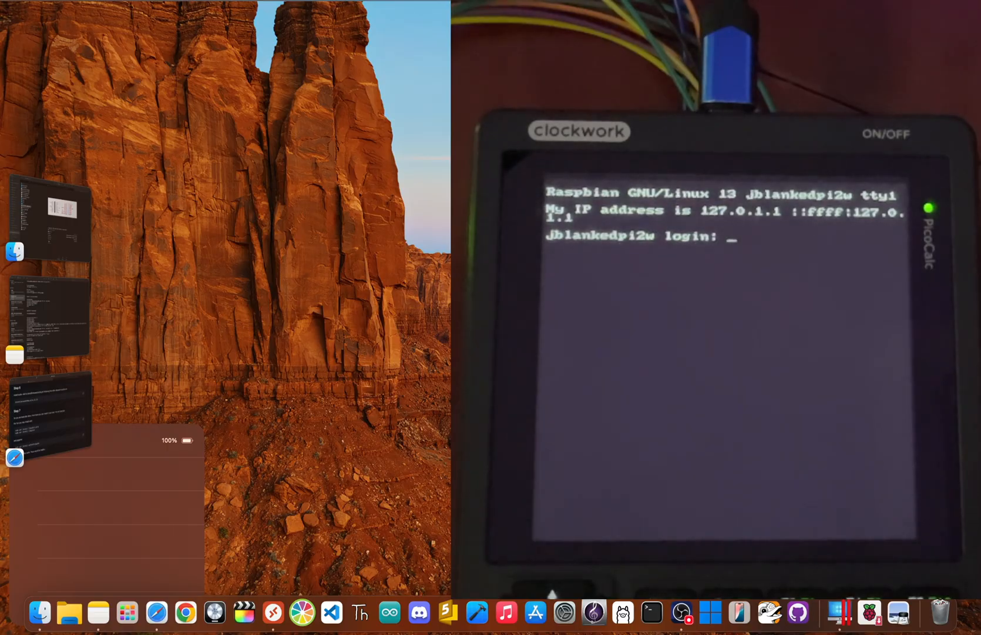
Begin typing the username jb at the PicoCalc's Raspbian login prompt.
type("j")
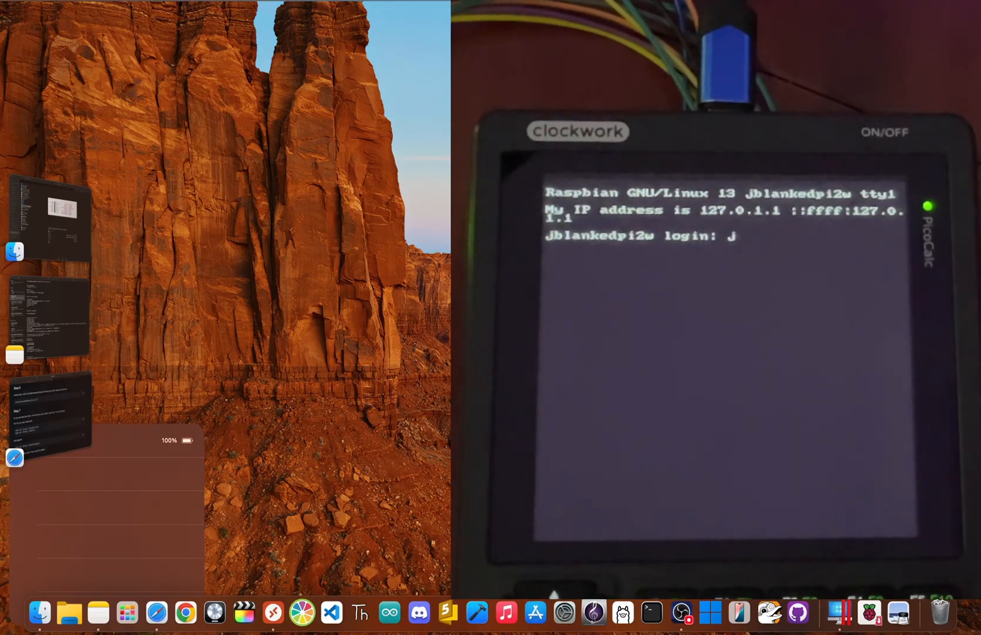
type("b")
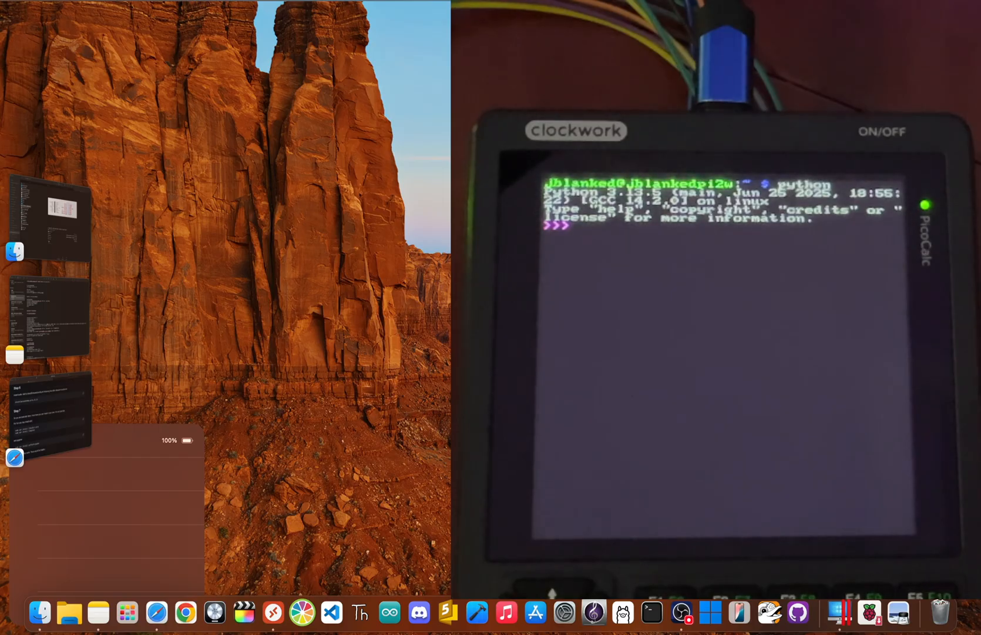
Try pip at the Python >>> prompt, get a NameError, then leave the interpreter with exit().
type("pip")
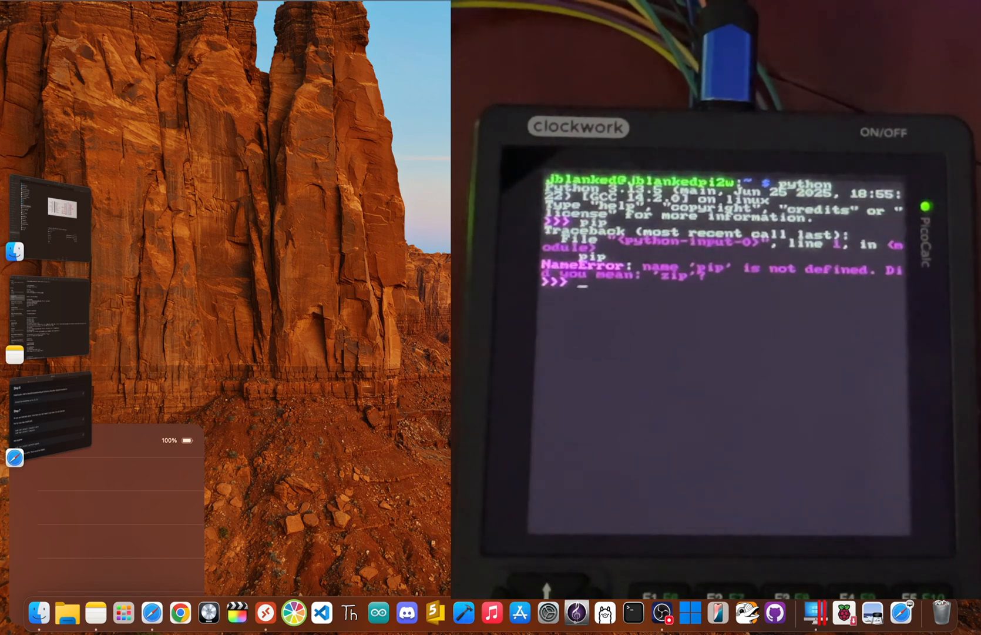
type("exi")
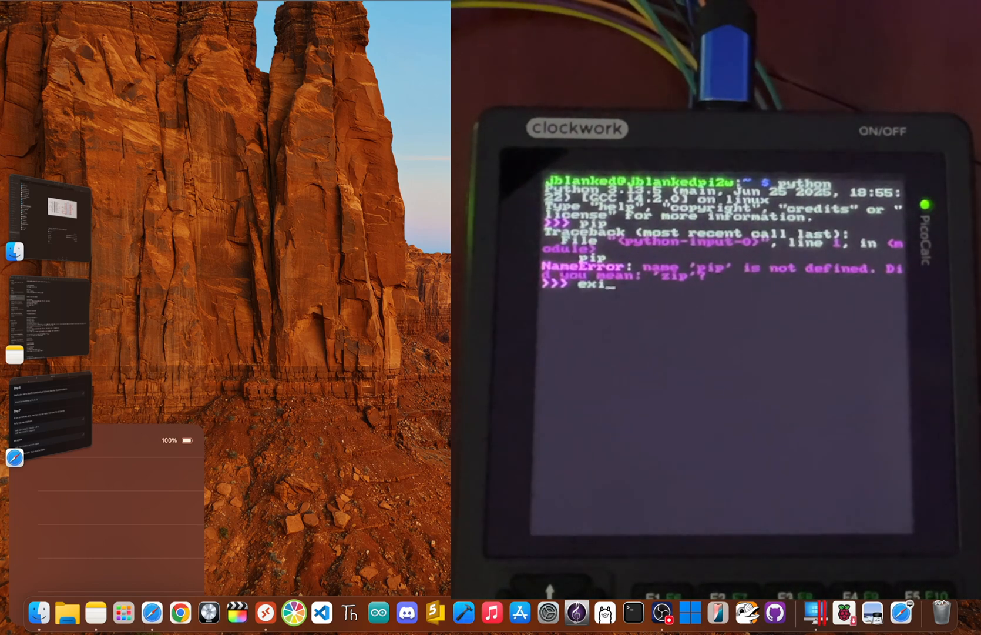
type("t()")
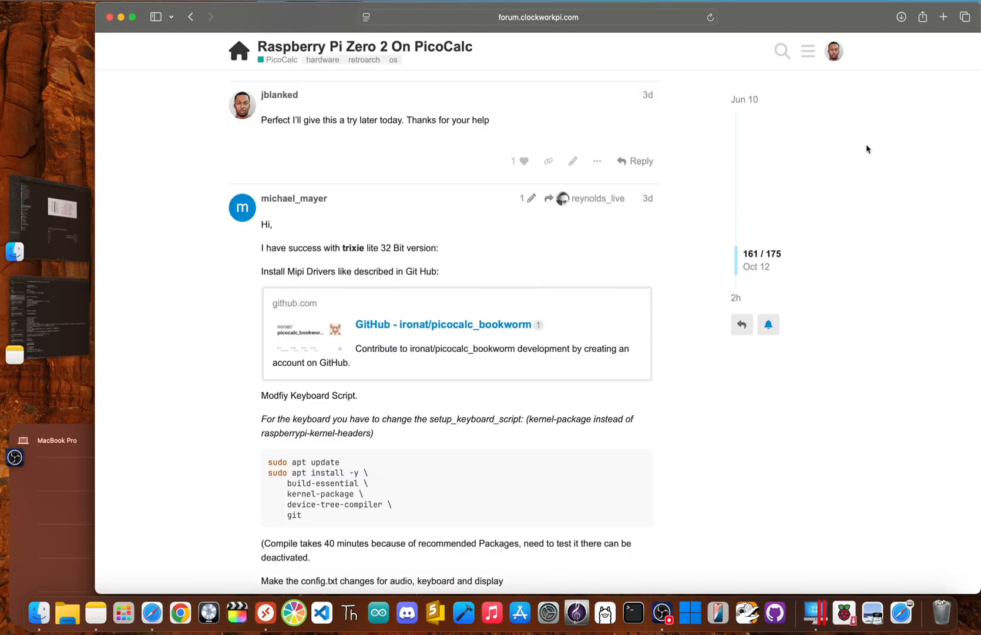
Scroll the Pi Zero 2 On PicoCalc thread past the keyboard and display posts to the 'Awesome job, it works!!' photo reply.
scroll("down", 3)
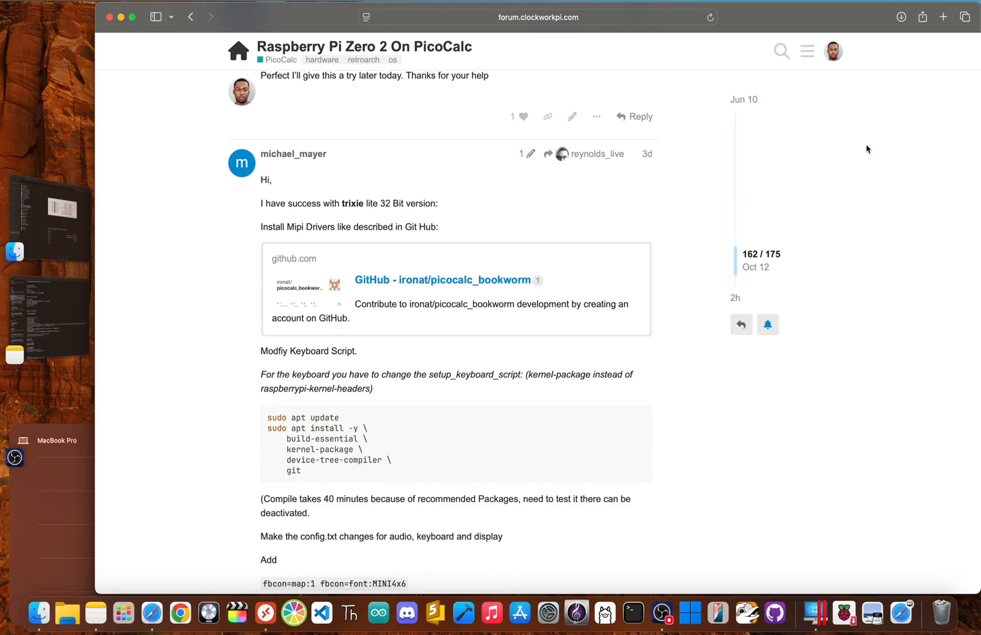
scroll("down", 3)
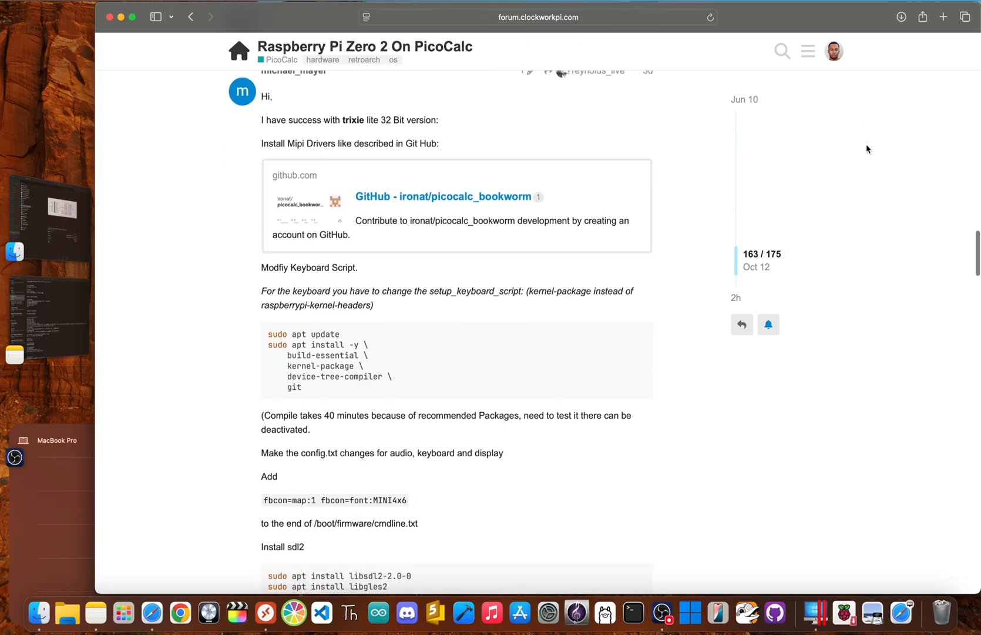
scroll("down", 3)
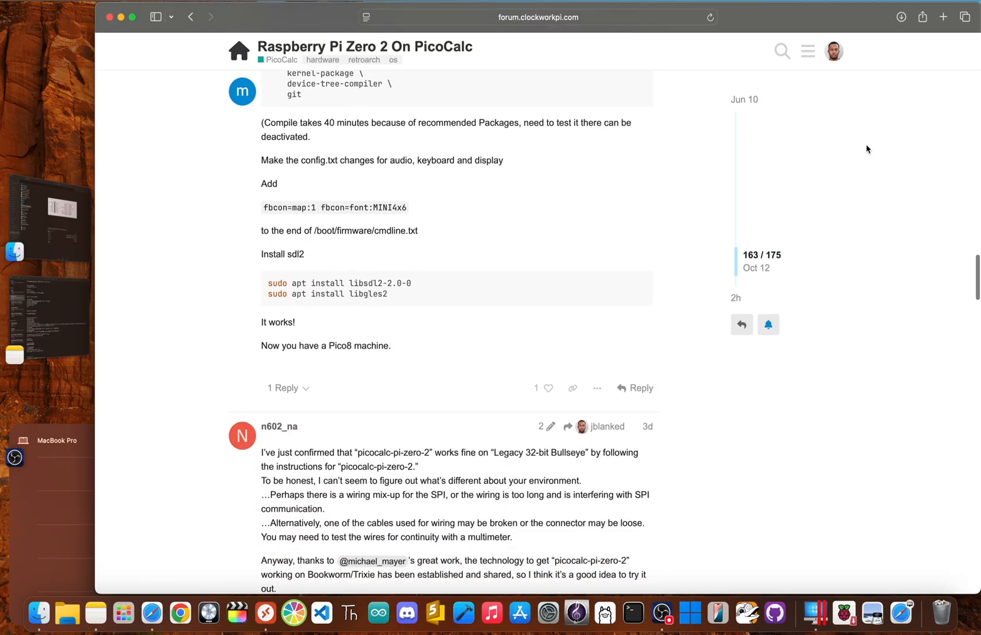
scroll("down", 3)
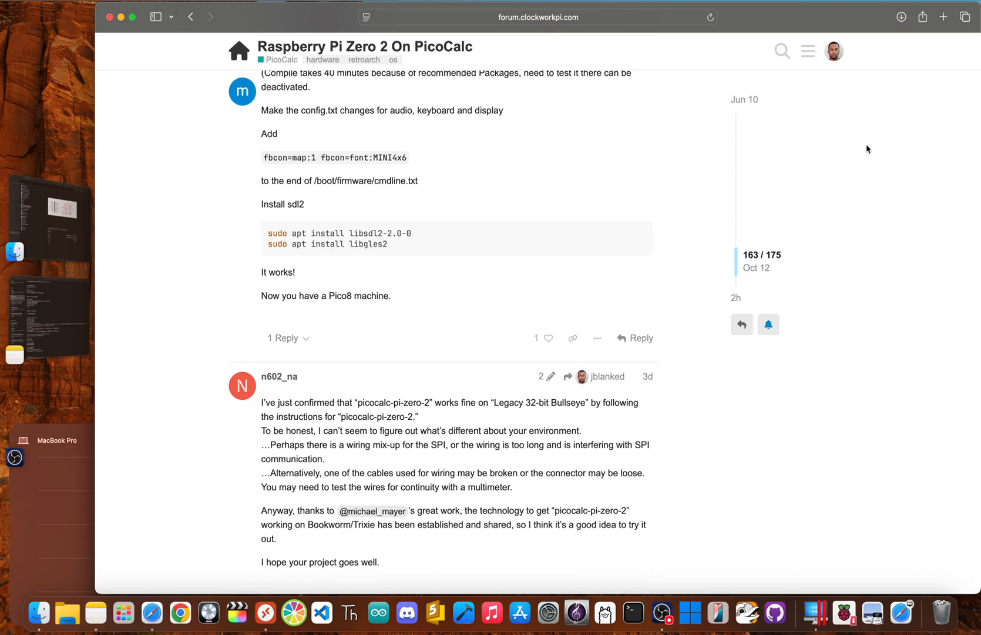
scroll("down", 3)
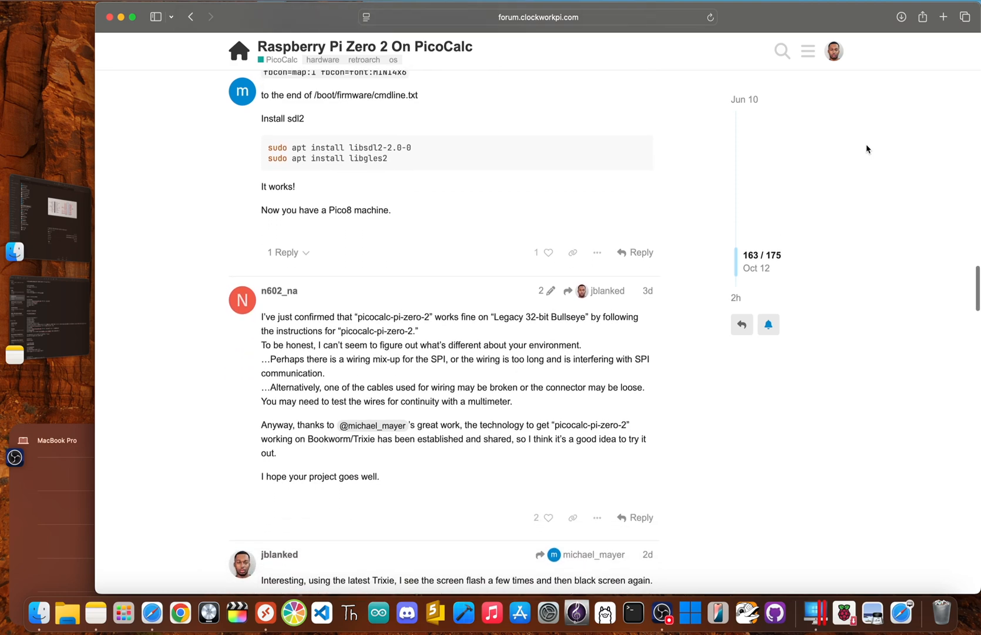
scroll("down", 3)
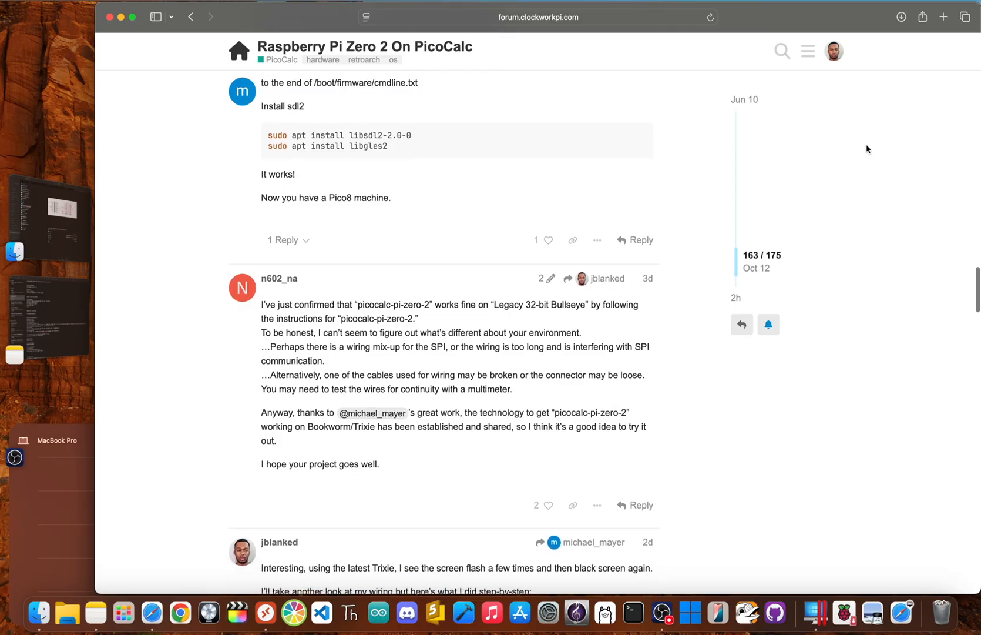
scroll("down", 3)
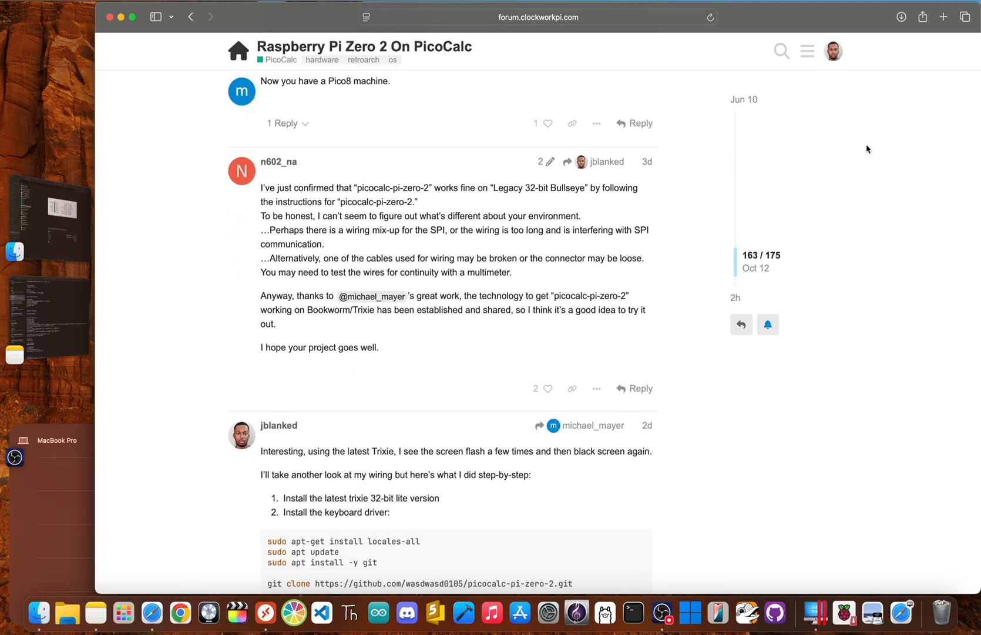
scroll("down", 3)
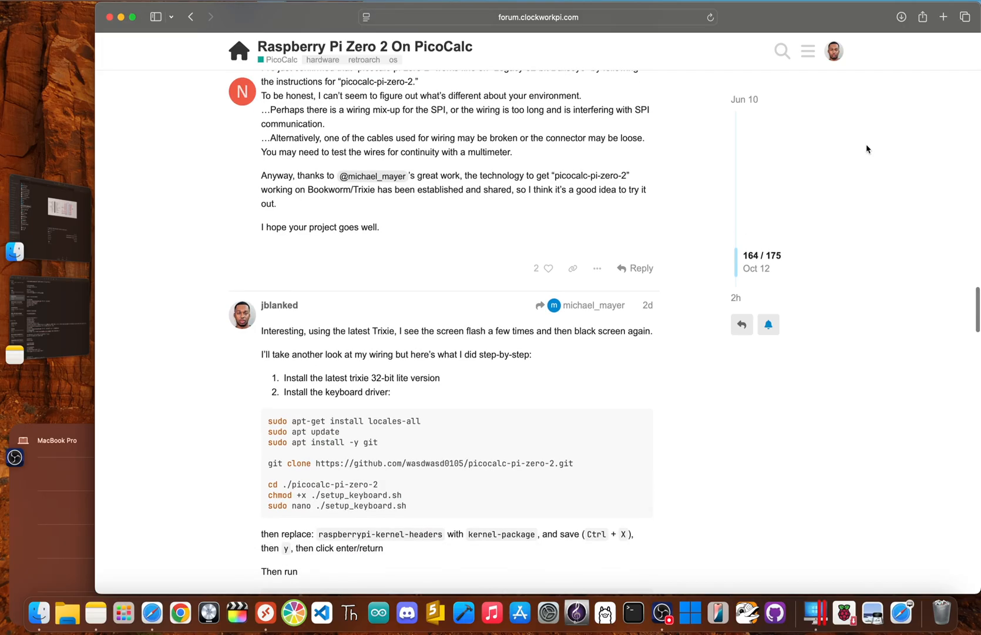
scroll("down", 3)
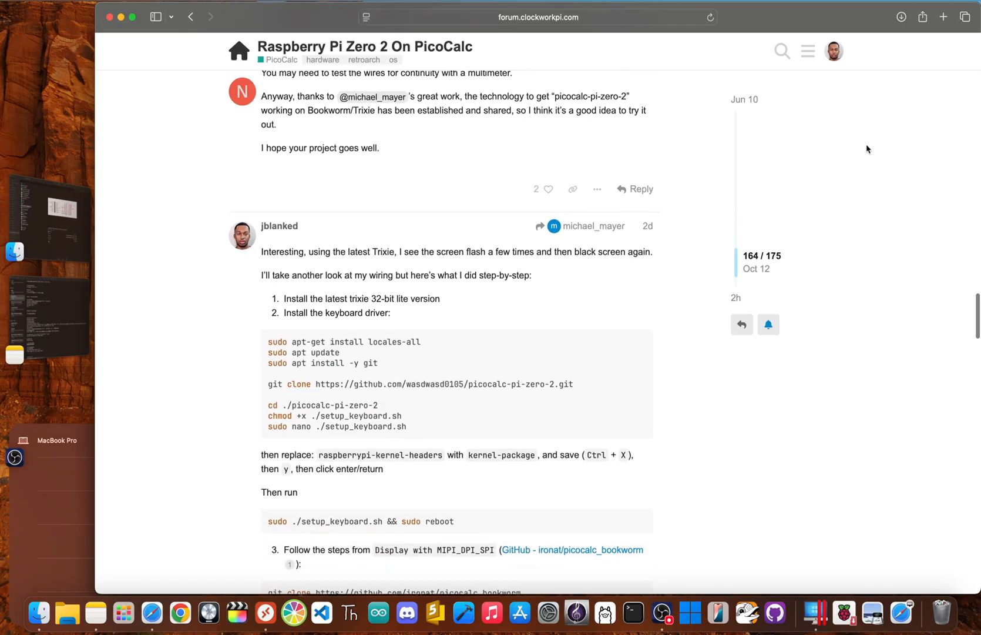
scroll("down", 3)
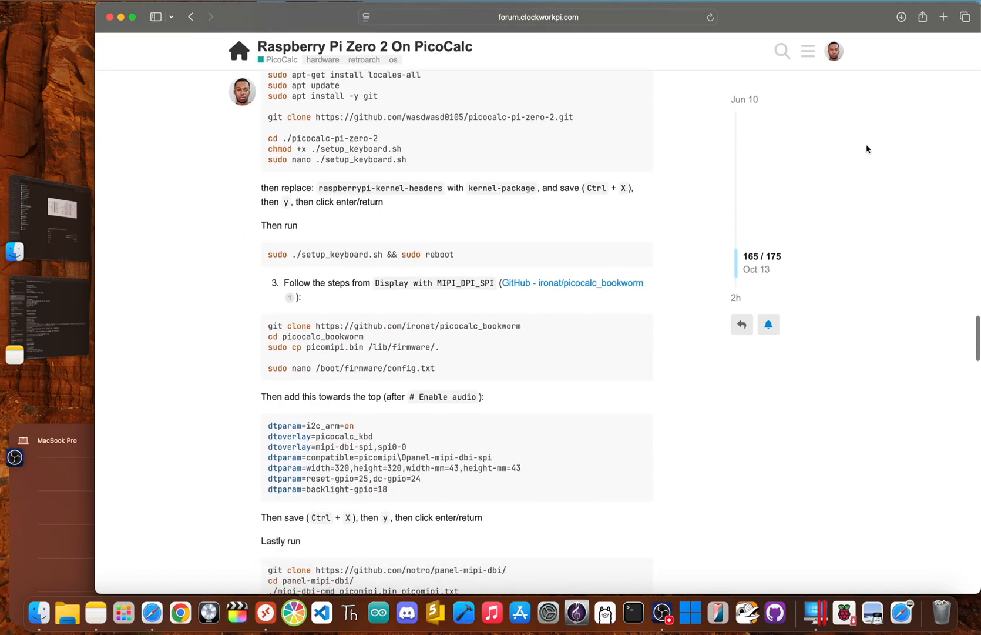
scroll("down", 3)
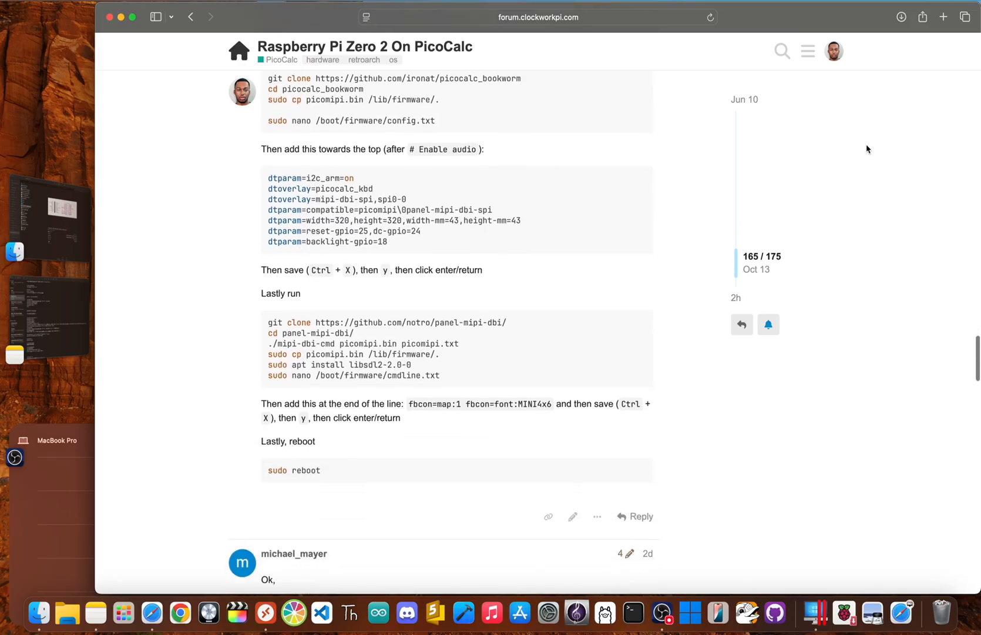
scroll("down", 3)
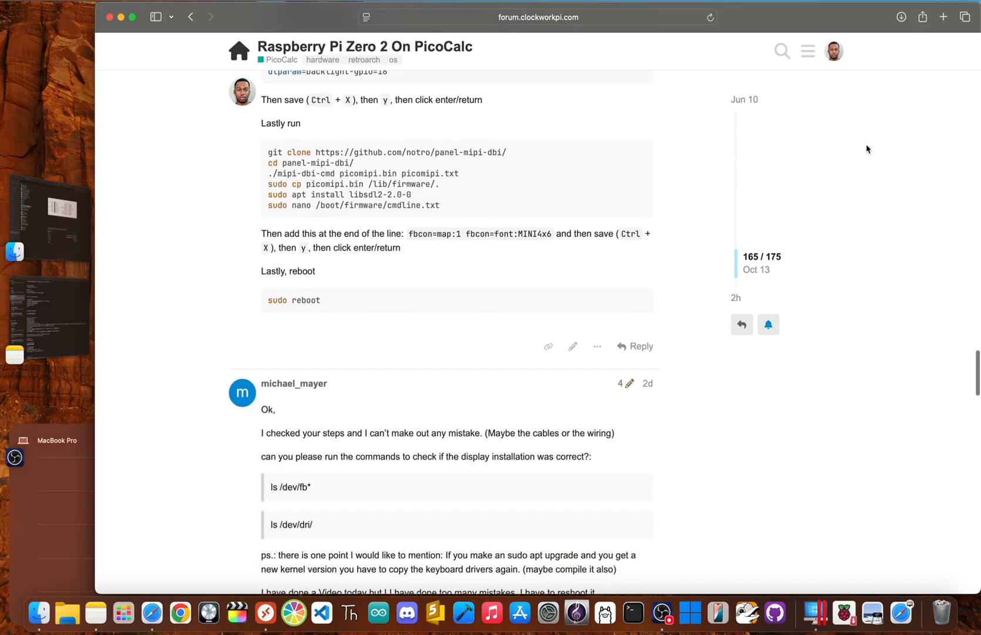
scroll("down", 3)
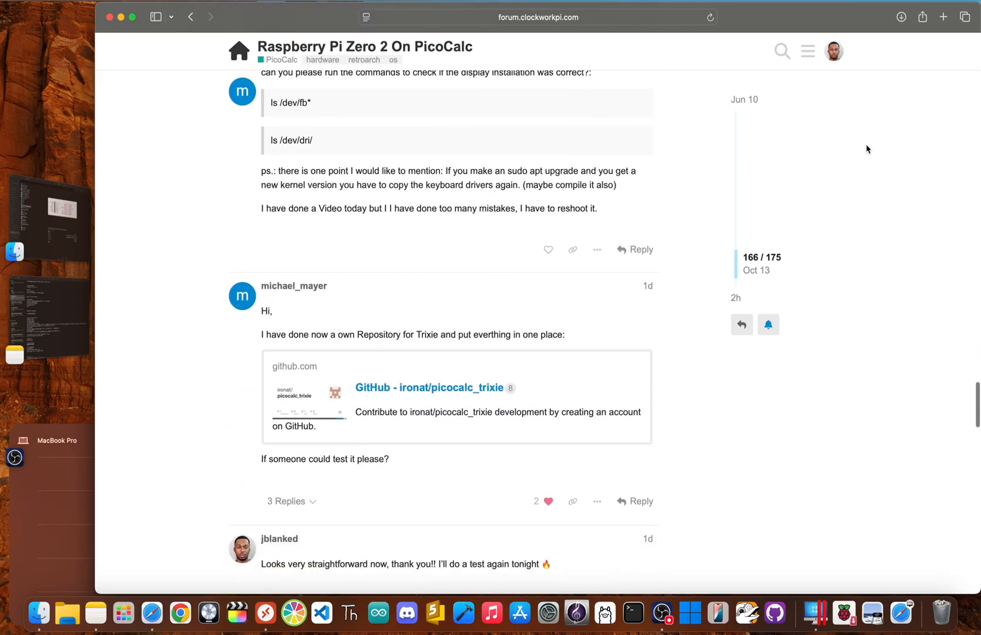
scroll("down", 3)
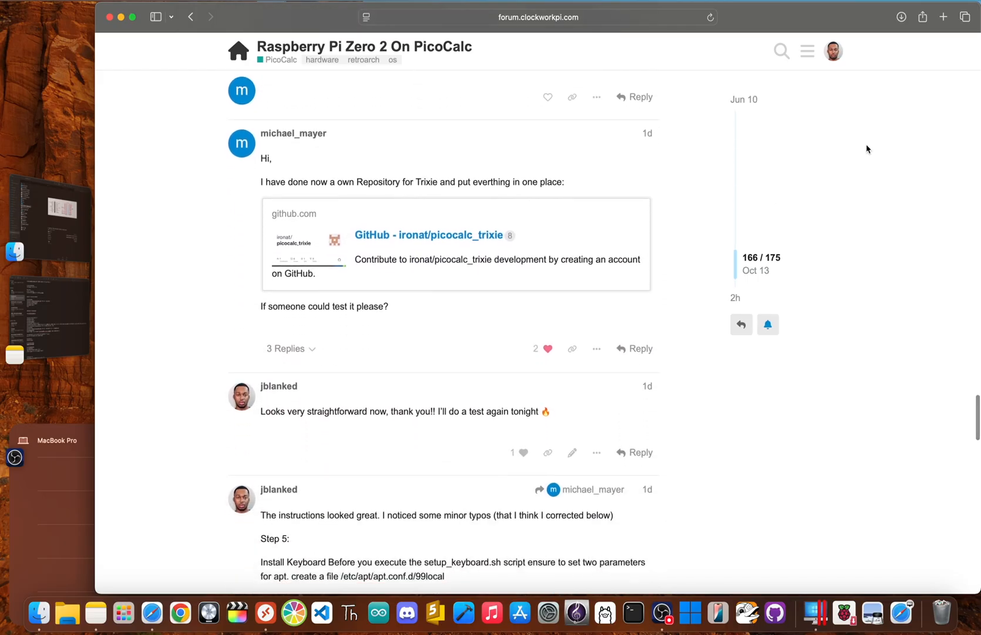
scroll("down", 3)
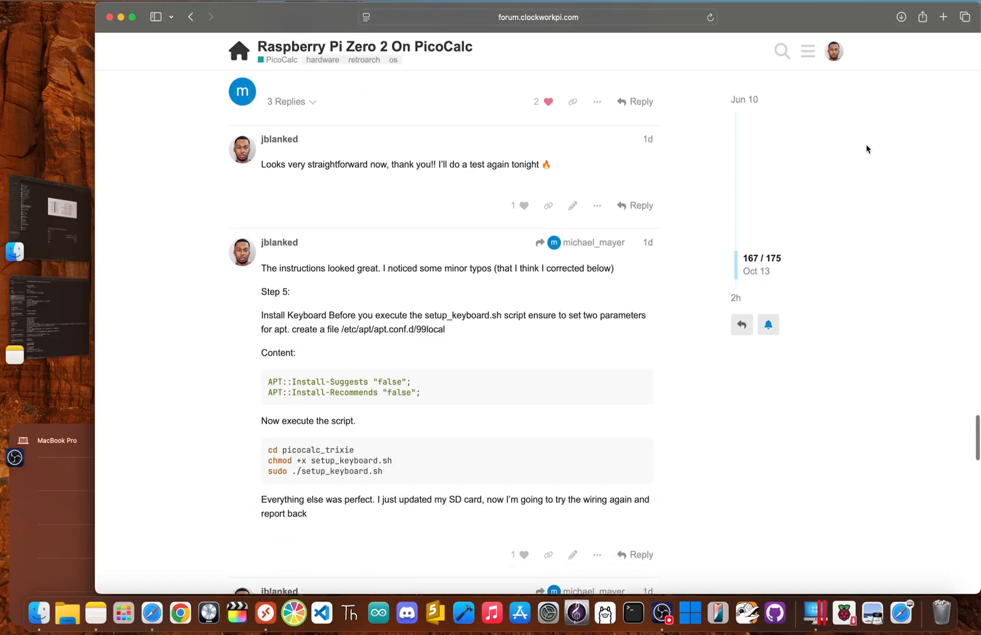
scroll("down", 3)
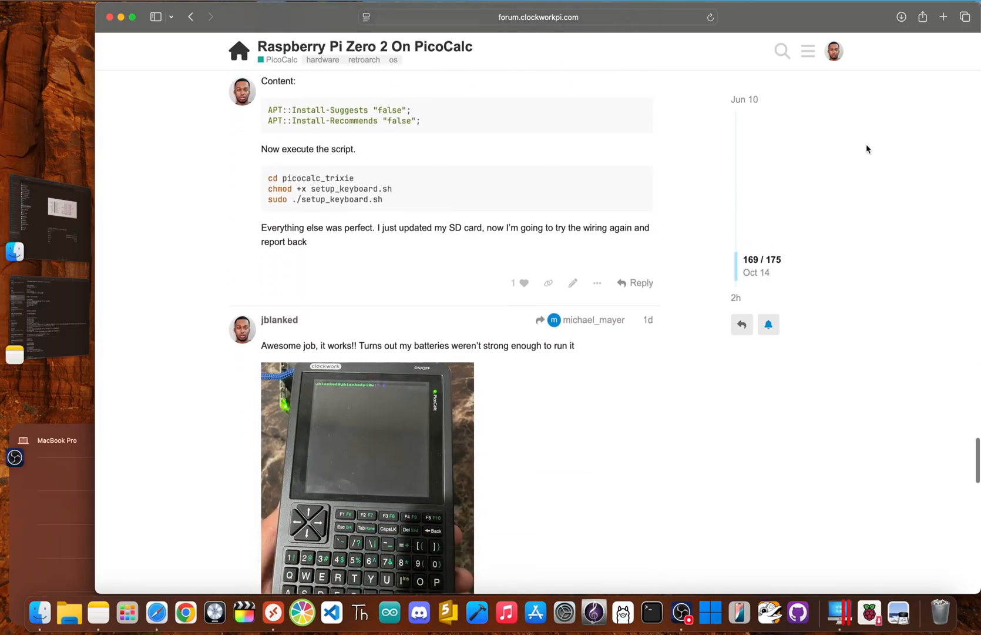
scroll("down", 3)
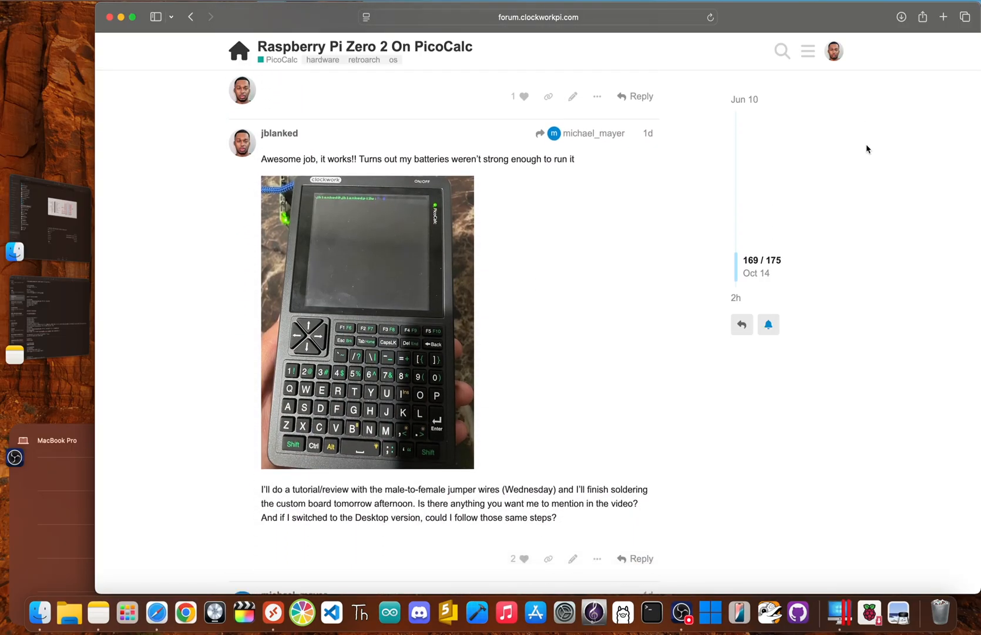